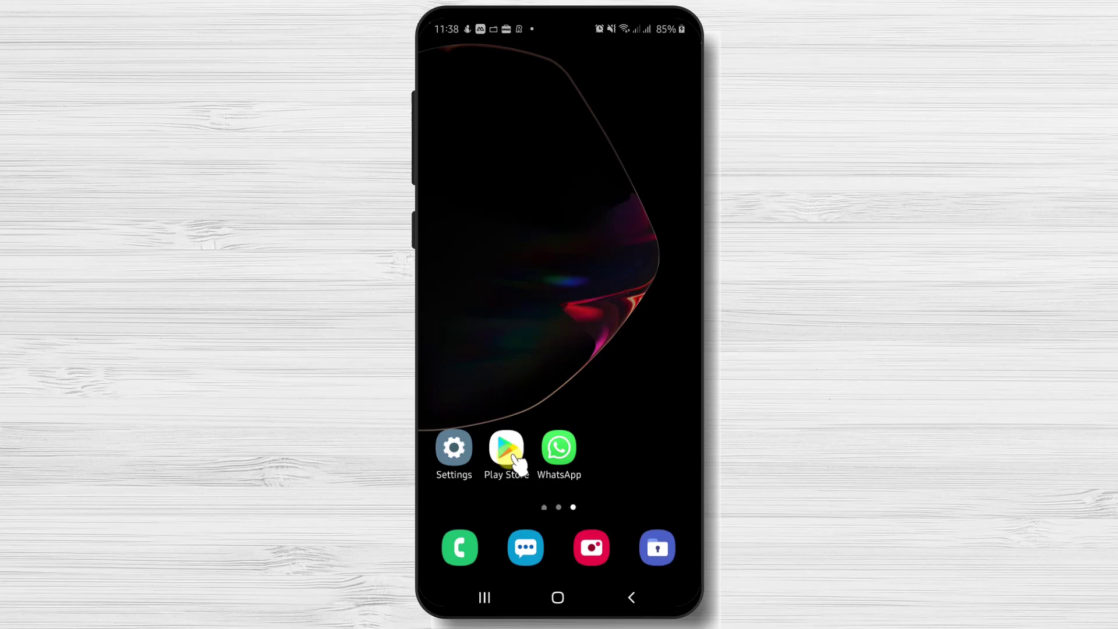
# Launch the Play Store and search for 'anydesk'.
pyautogui.click(506, 447)
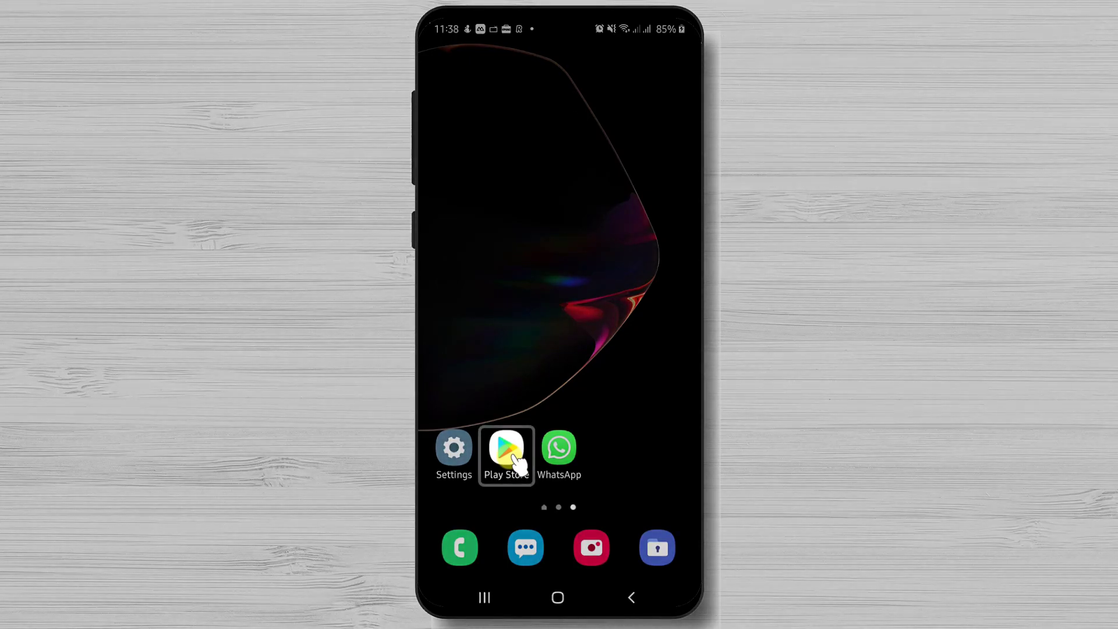
pyautogui.click(507, 456)
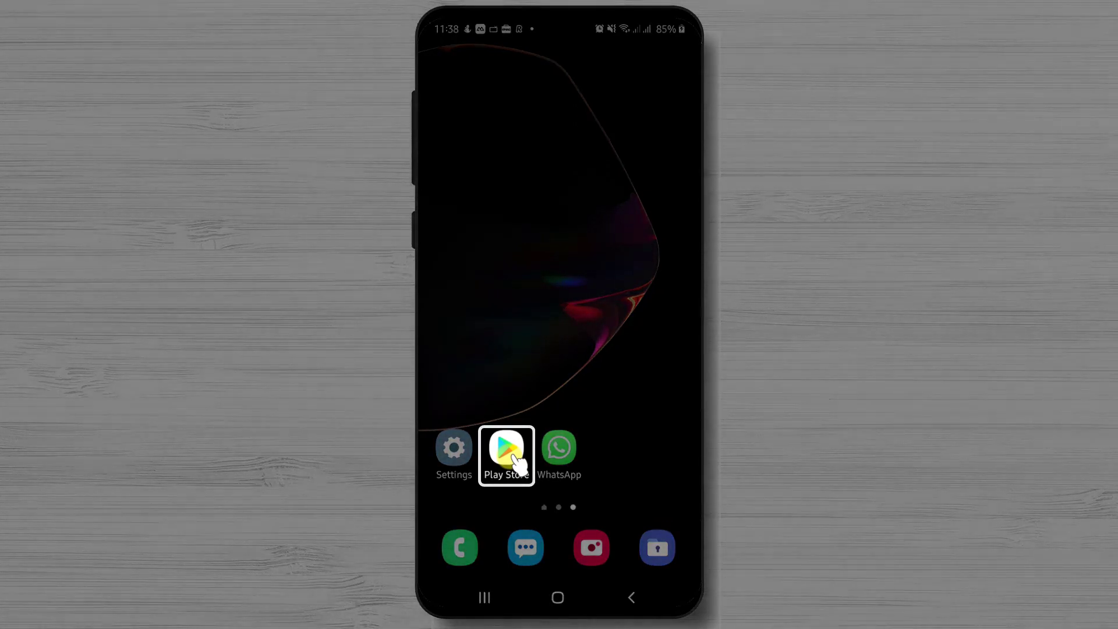
pyautogui.click(507, 448)
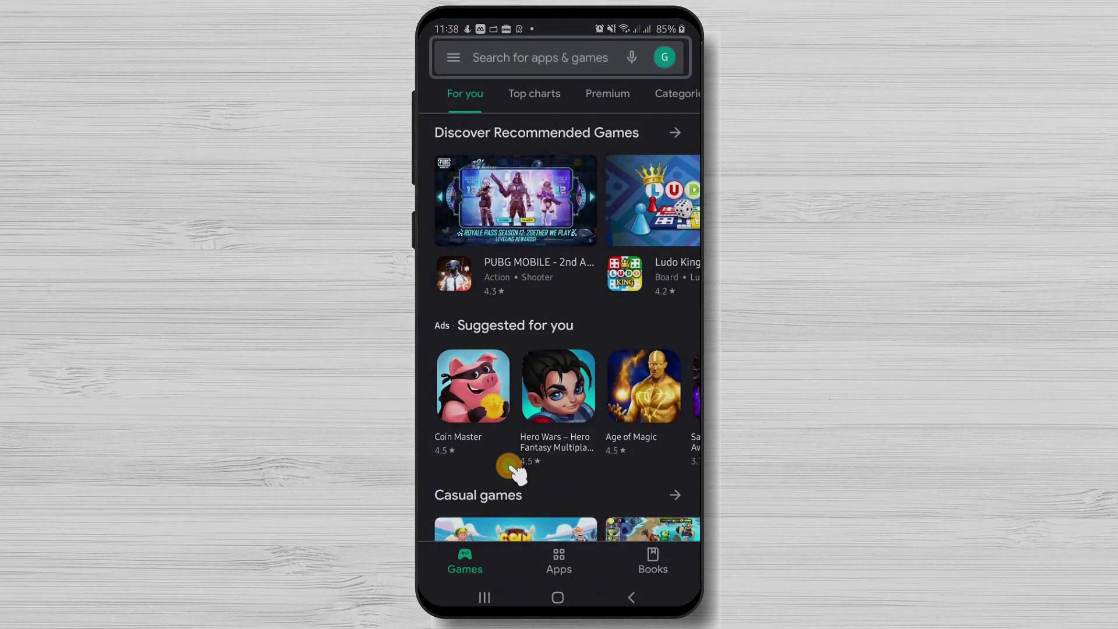
pyautogui.click(557, 58)
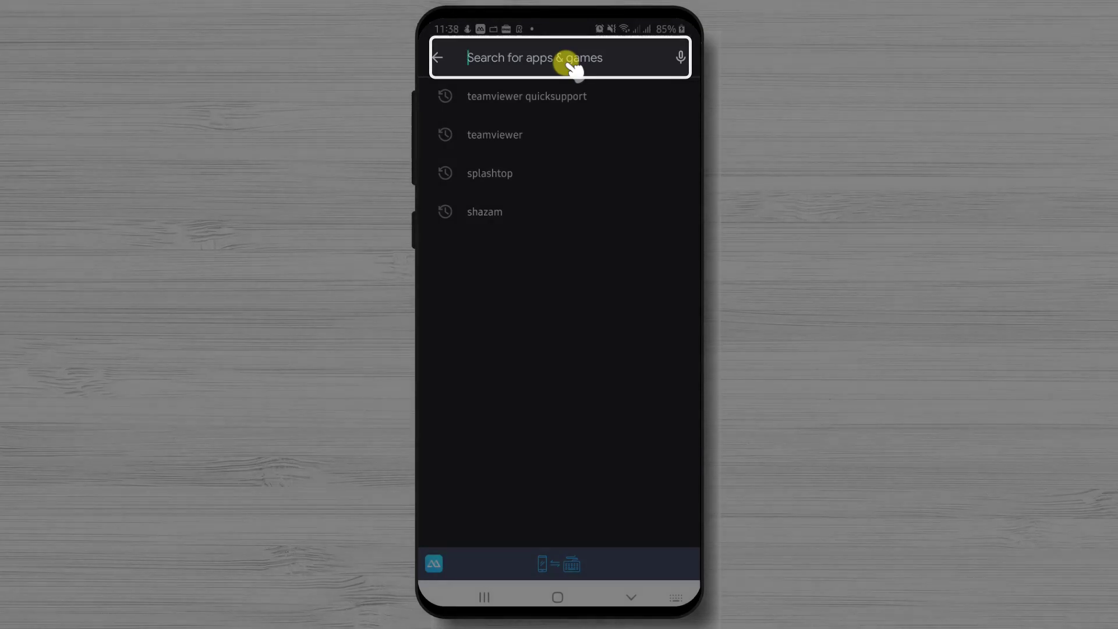
pyautogui.write('anyd')
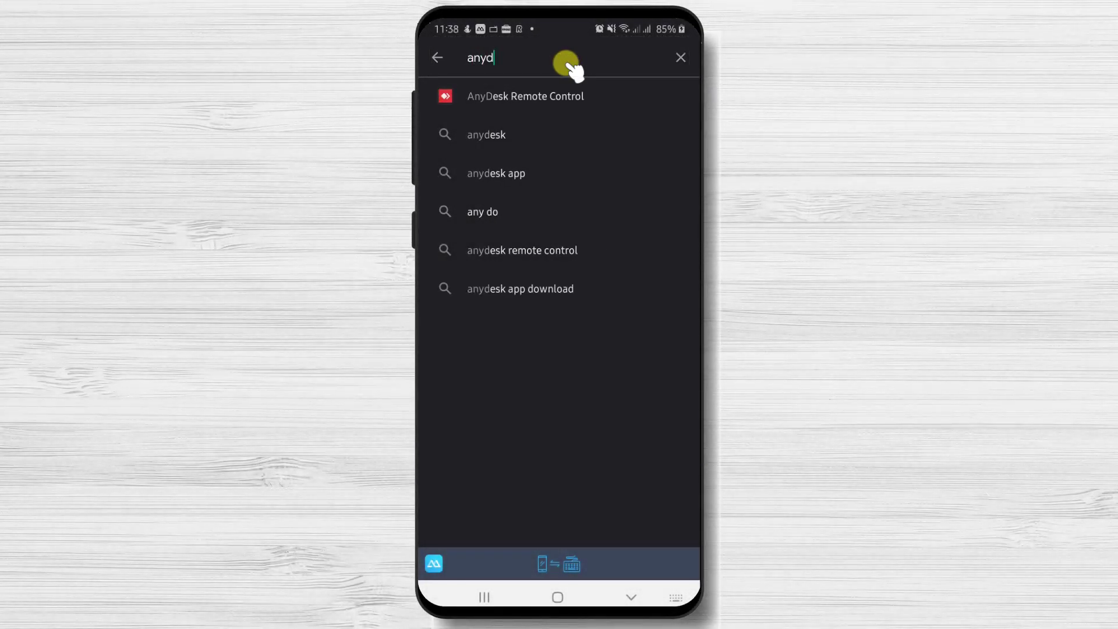
# Choose the AnyDesk Remote Control listing and install it.
pyautogui.click(525, 97)
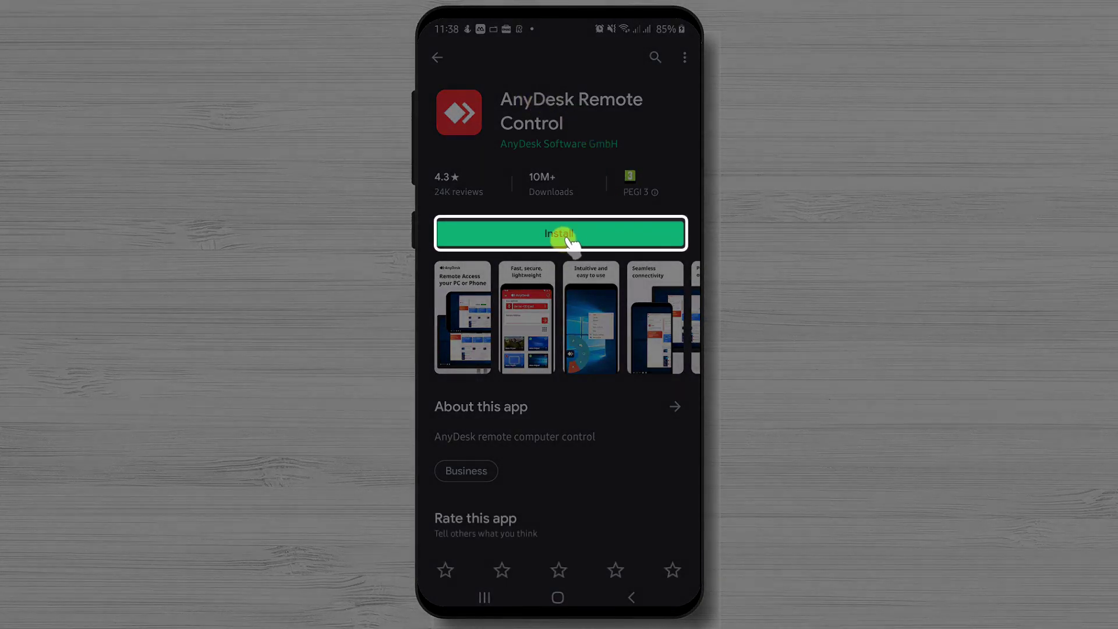
pyautogui.click(560, 233)
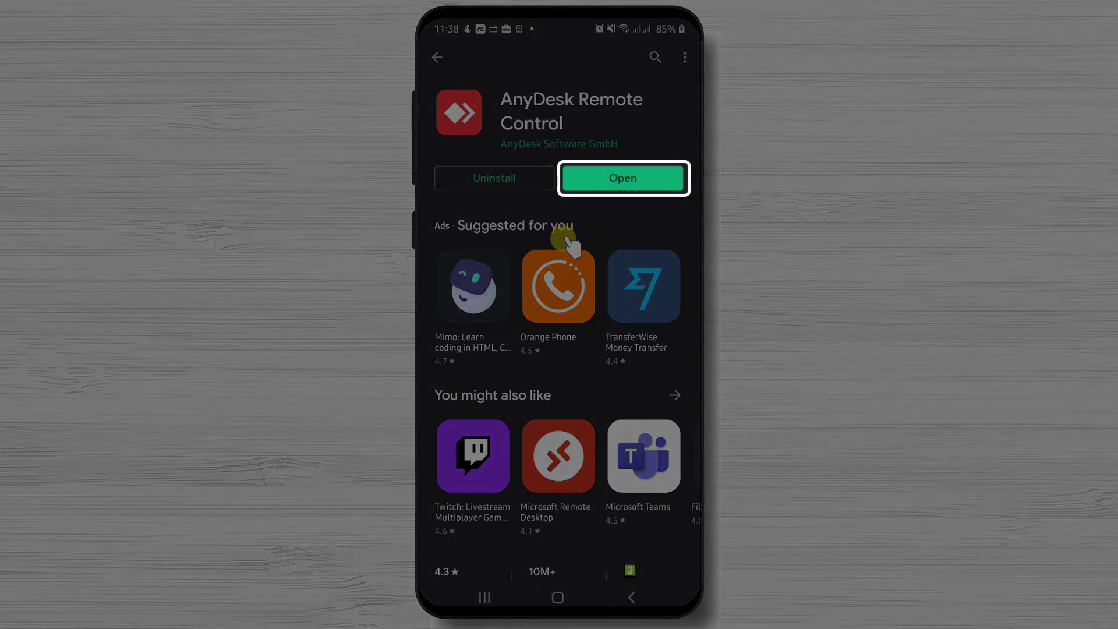
# Launch AnyDesk from its listing and dismiss all introductory tips to reach the main screen.
pyautogui.click(622, 177)
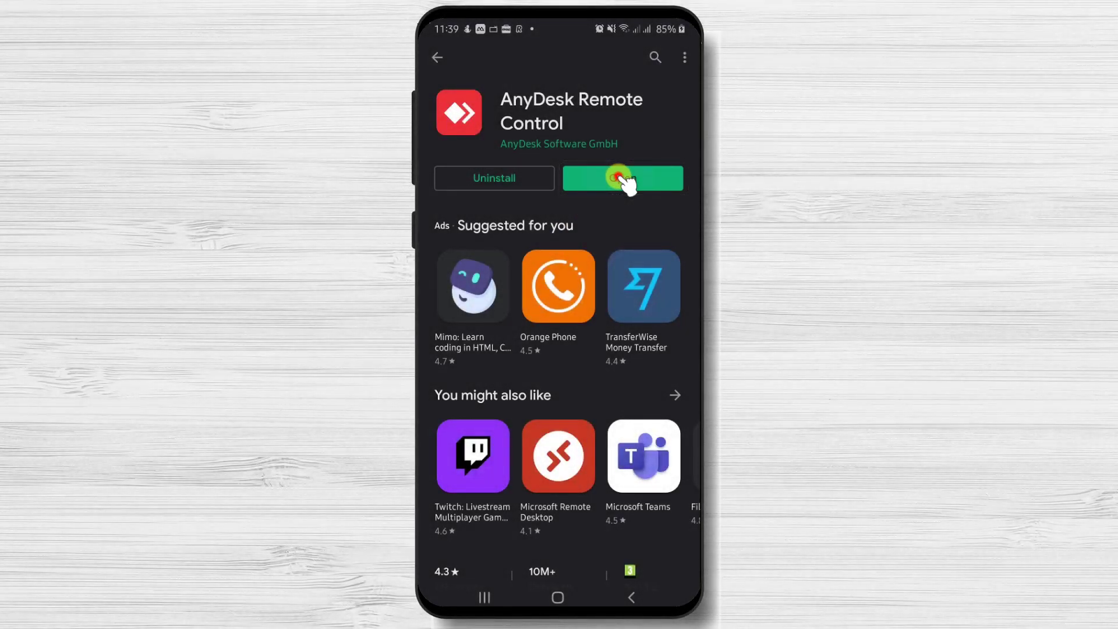
pyautogui.click(621, 177)
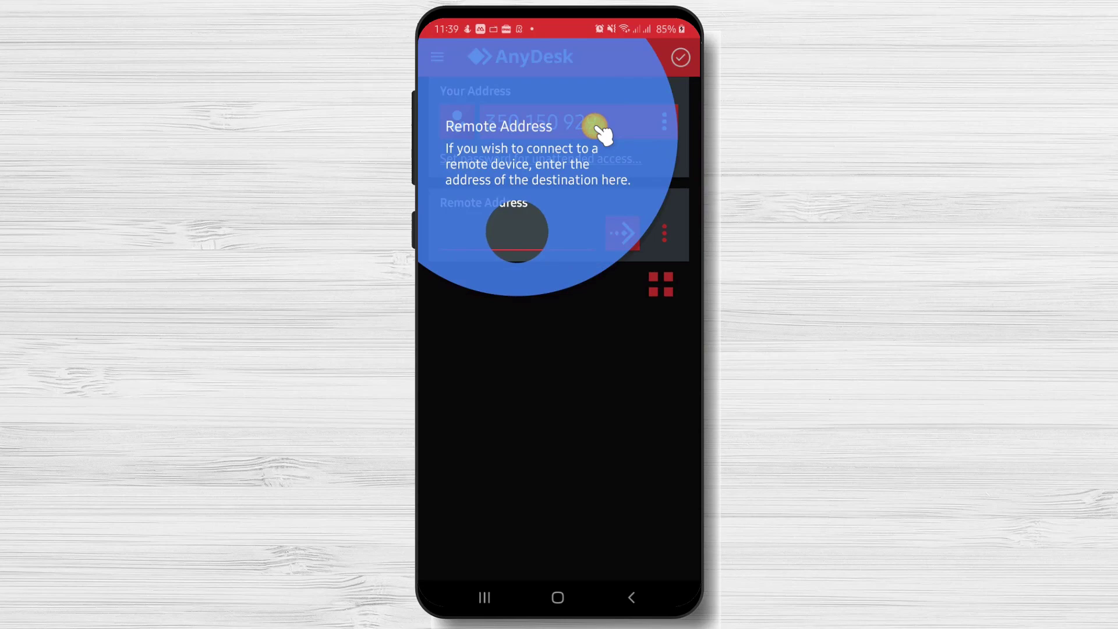
pyautogui.moveTo(517, 235)
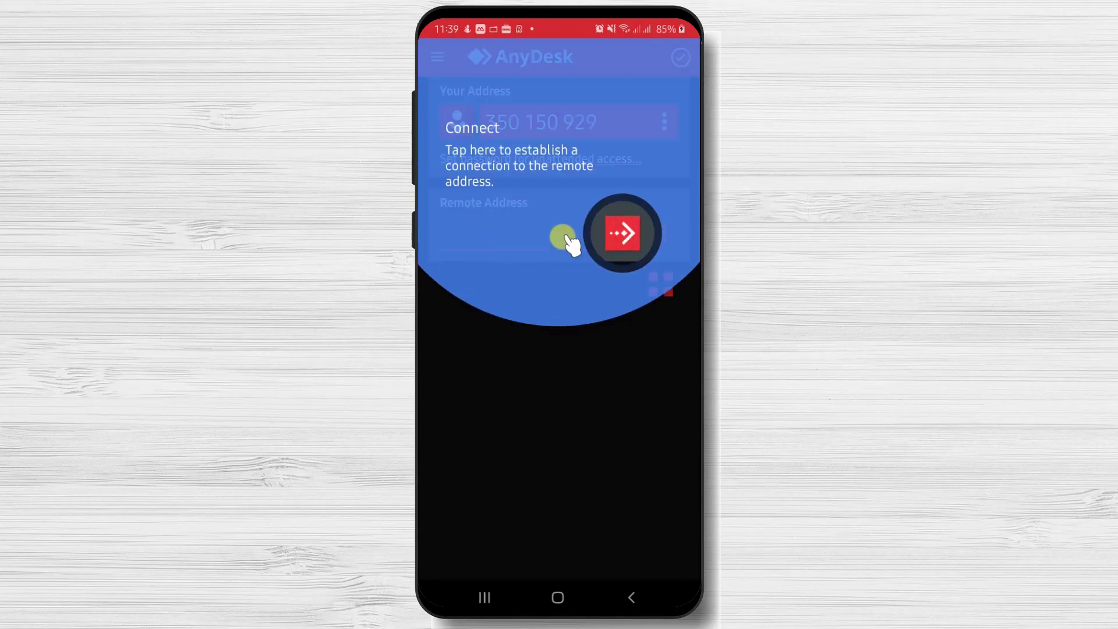
pyautogui.click(561, 235)
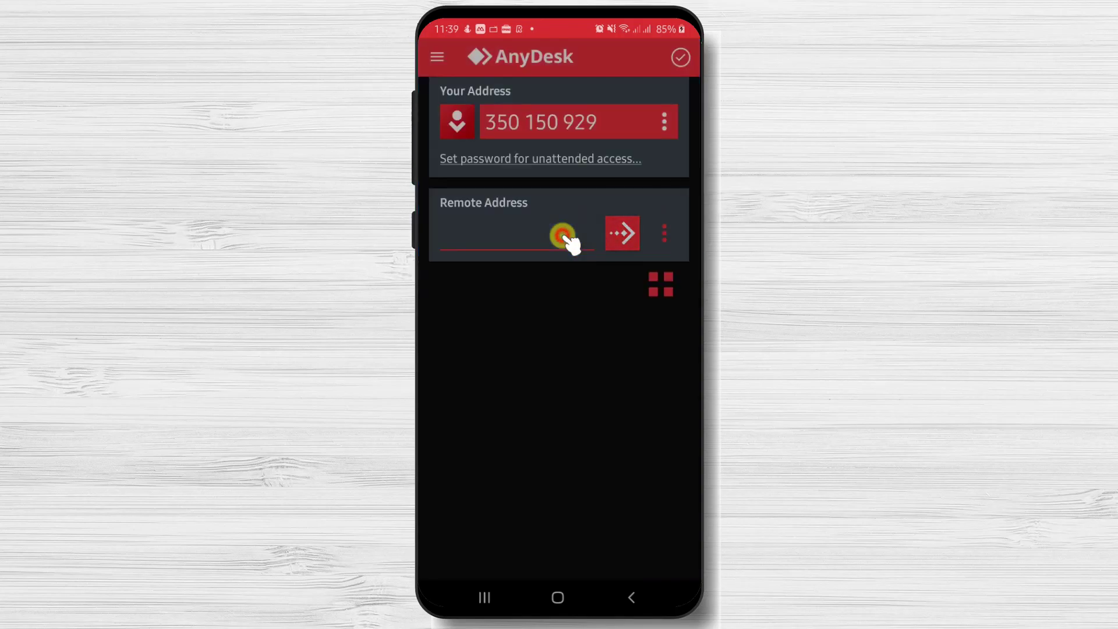
pyautogui.click(561, 235)
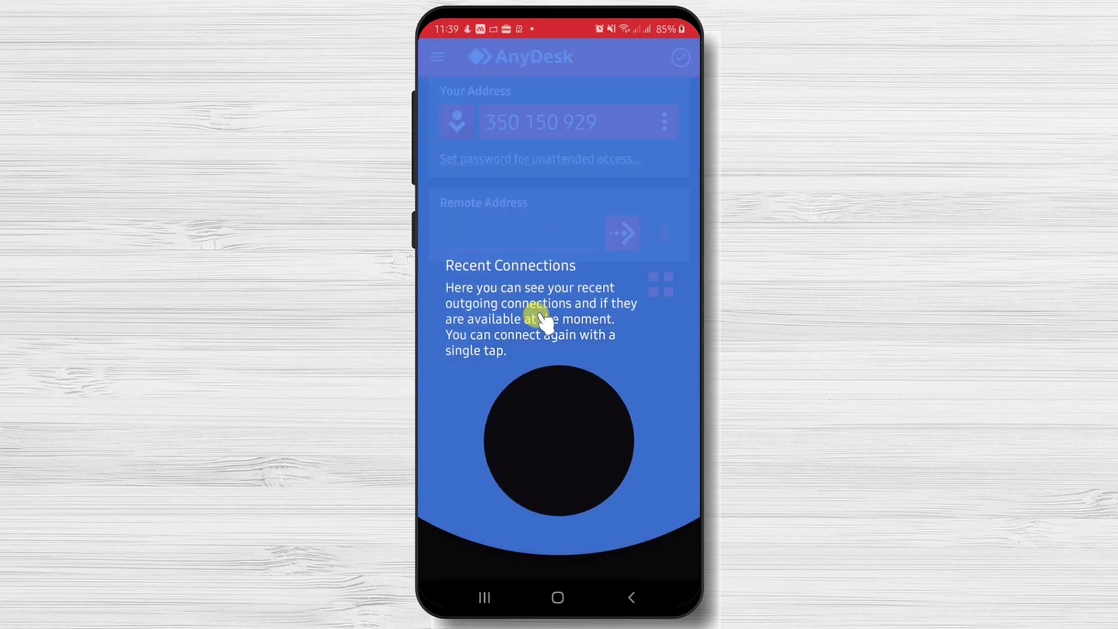
pyautogui.click(567, 417)
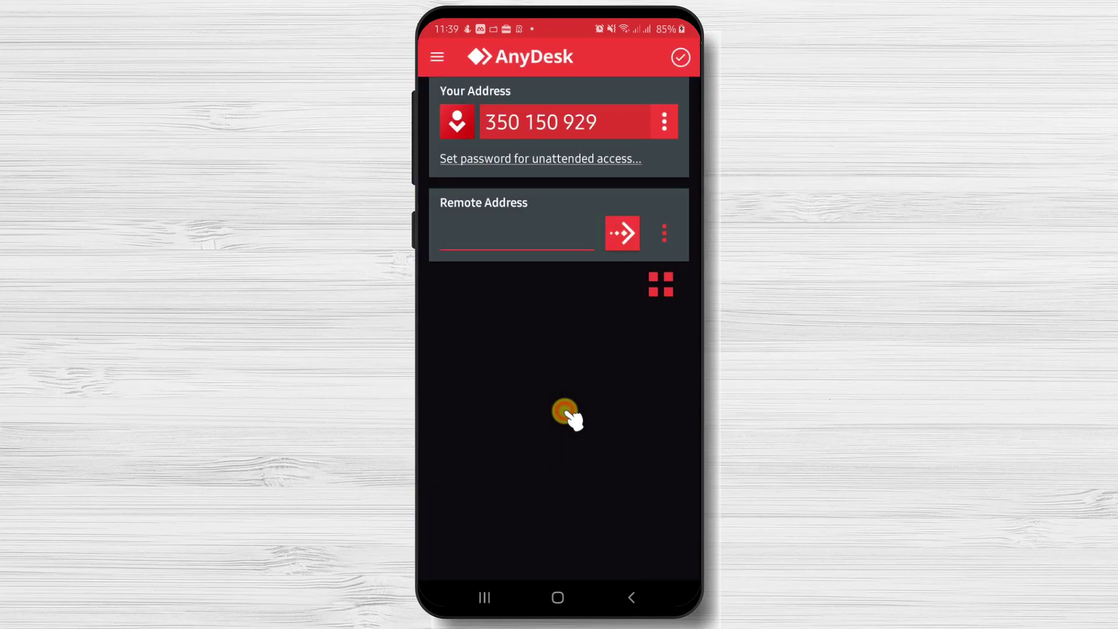
pyautogui.click(565, 415)
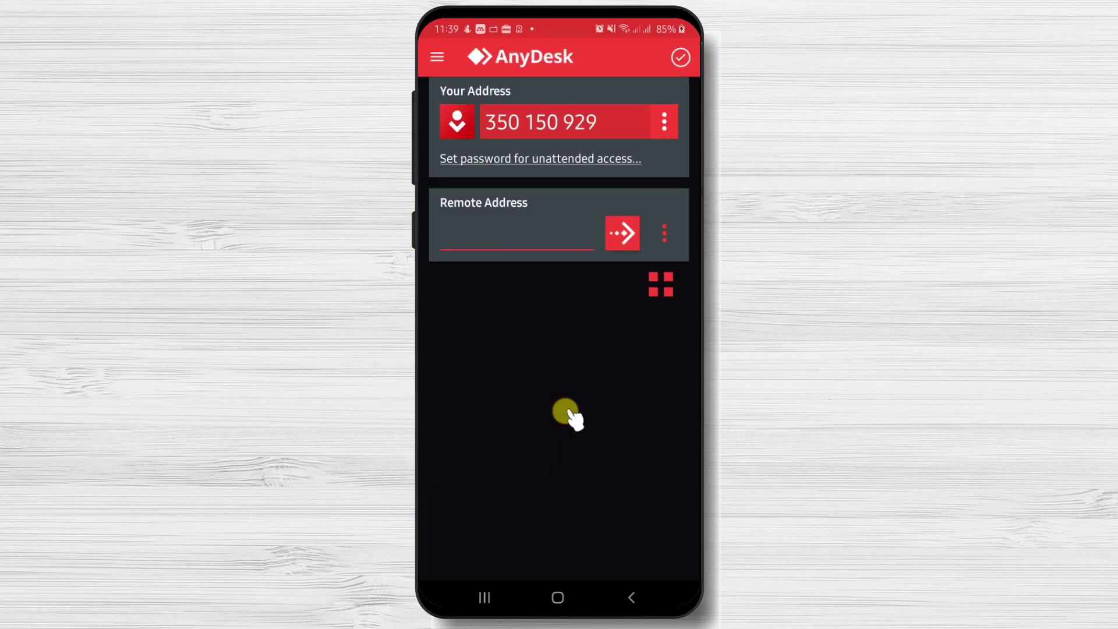
# Reach Setup Alias through the menu's Settings > General.
pyautogui.click(436, 56)
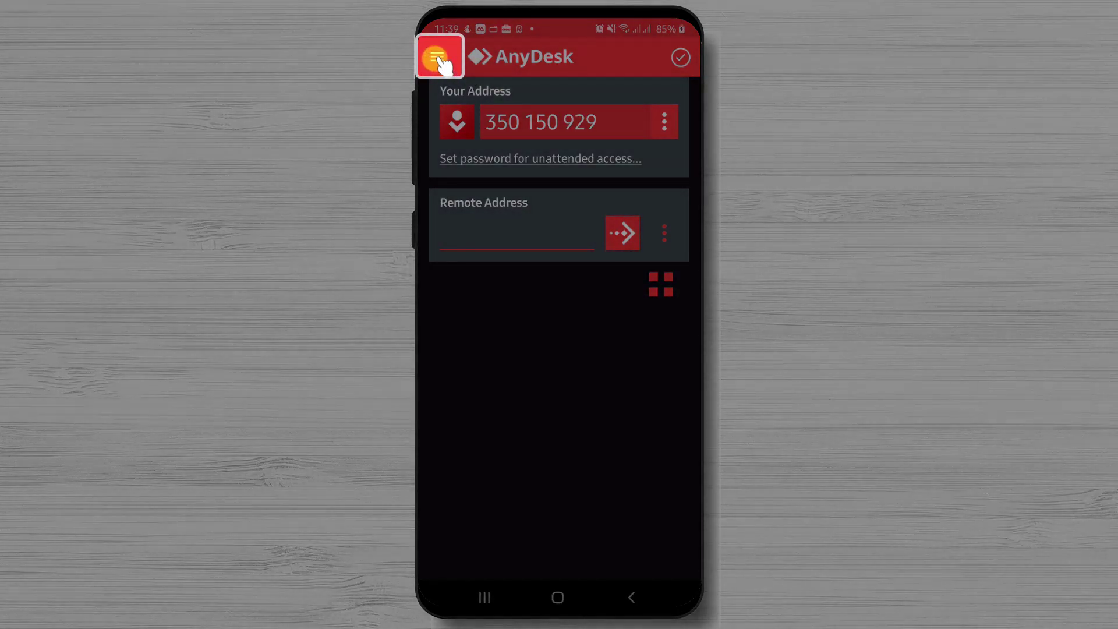
pyautogui.click(438, 57)
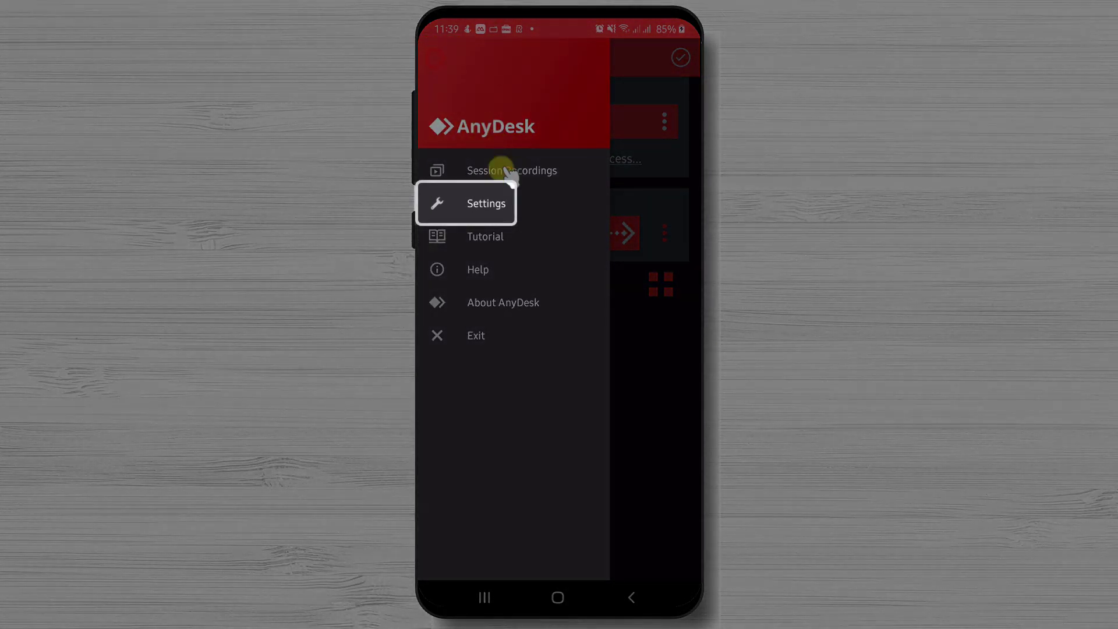
pyautogui.click(486, 202)
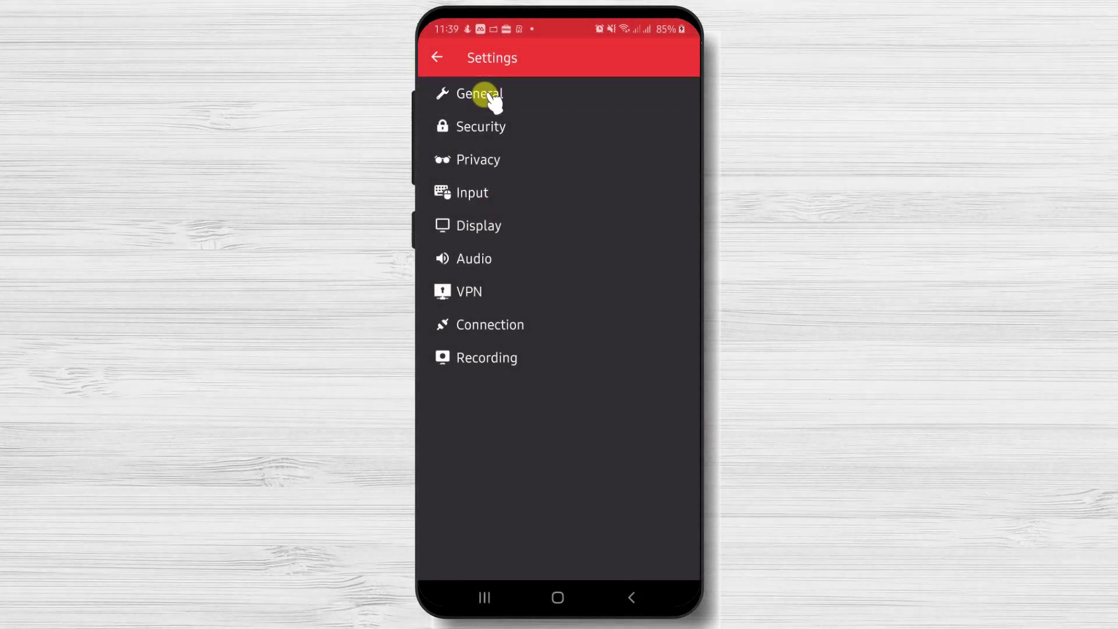
pyautogui.click(478, 93)
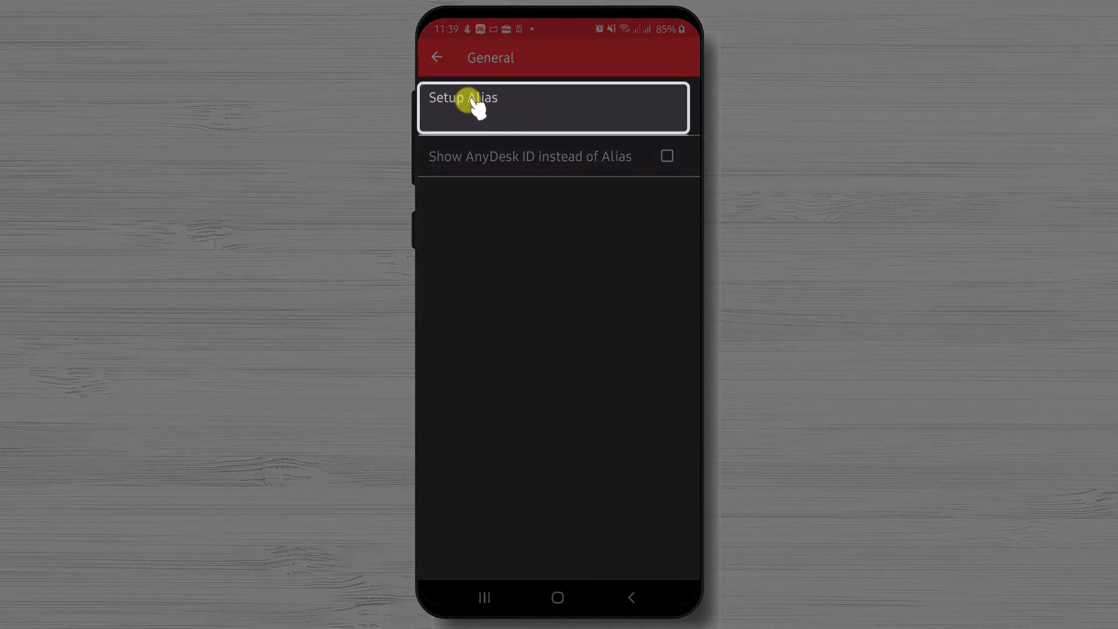
pyautogui.click(462, 98)
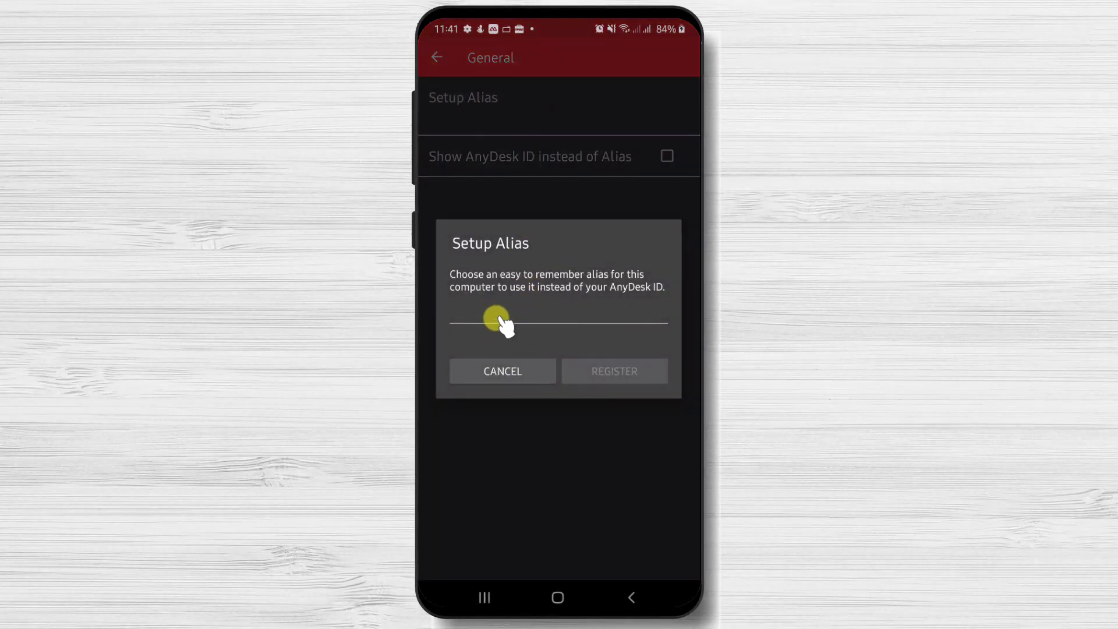
# Enter the alias dexhowtoandroid2 and register it.
pyautogui.write('dexhowt')
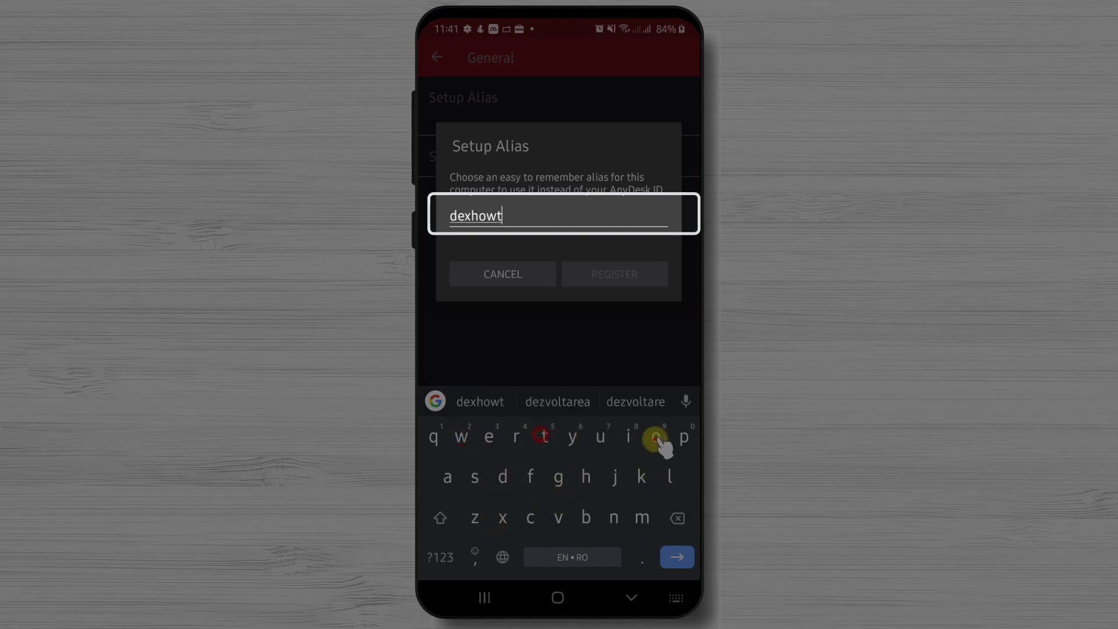
pyautogui.write('oandroid2')
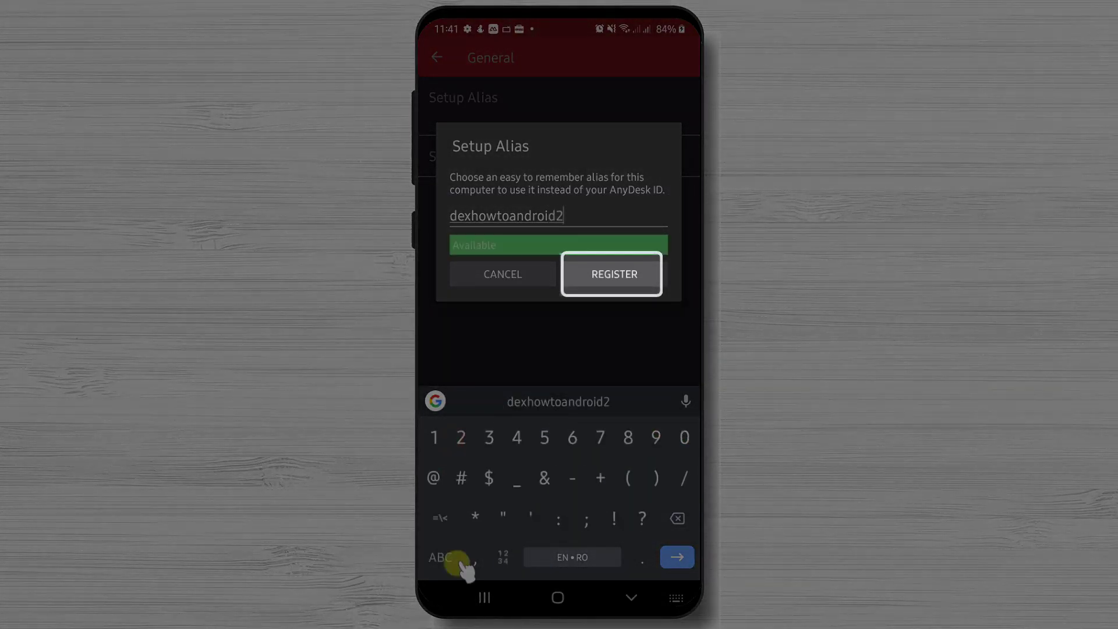
pyautogui.click(612, 273)
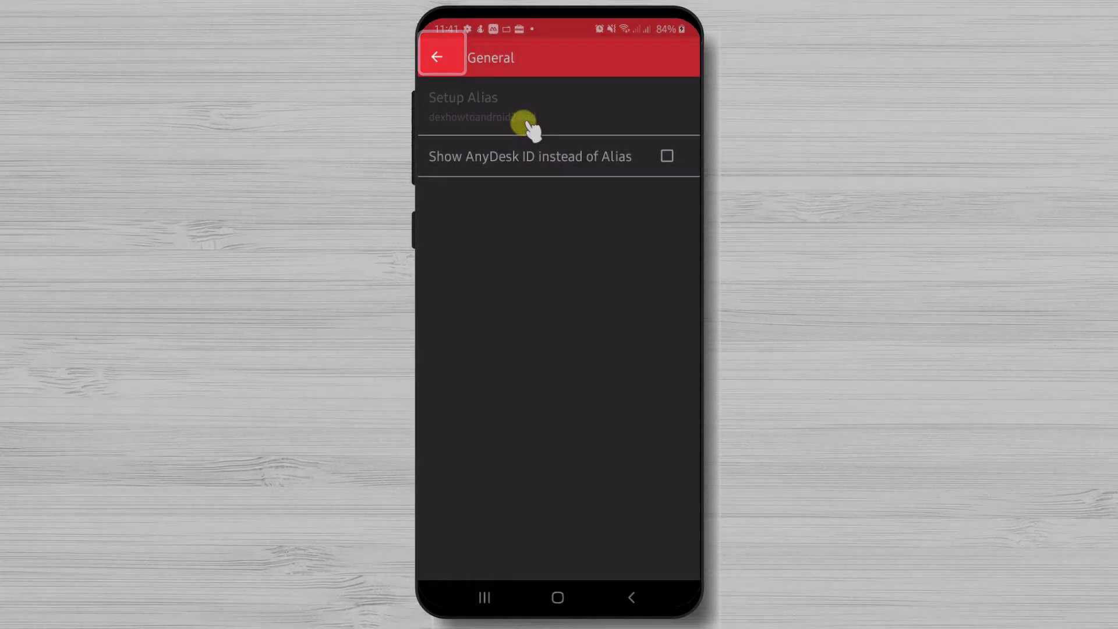
# In Security settings, enable unattended access and confirm its password.
pyautogui.click(440, 57)
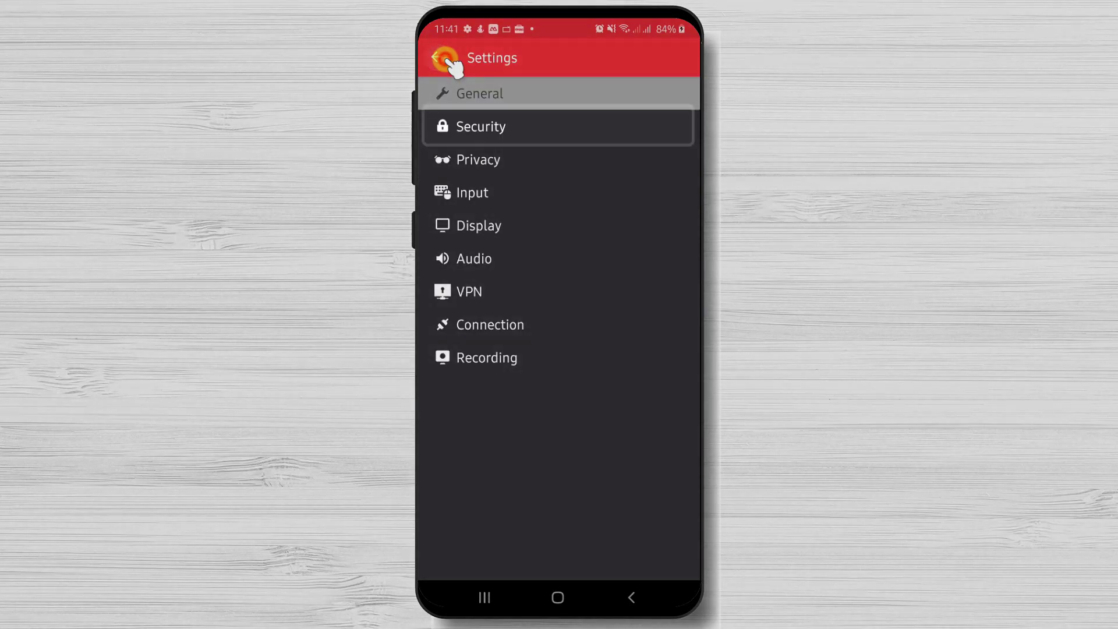
pyautogui.click(480, 126)
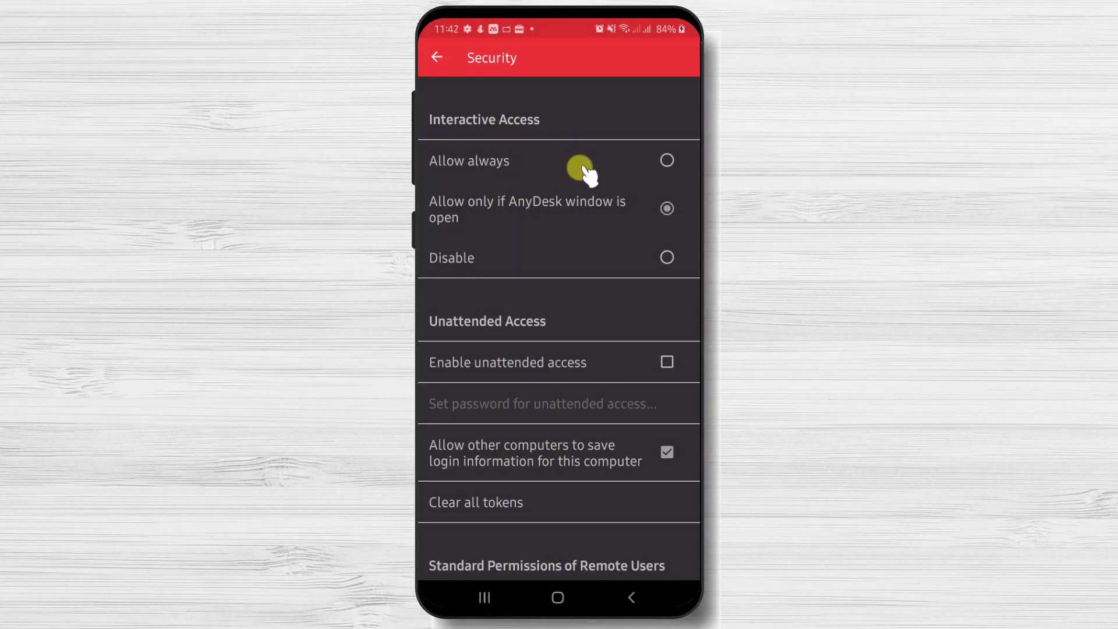
pyautogui.moveTo(634, 168)
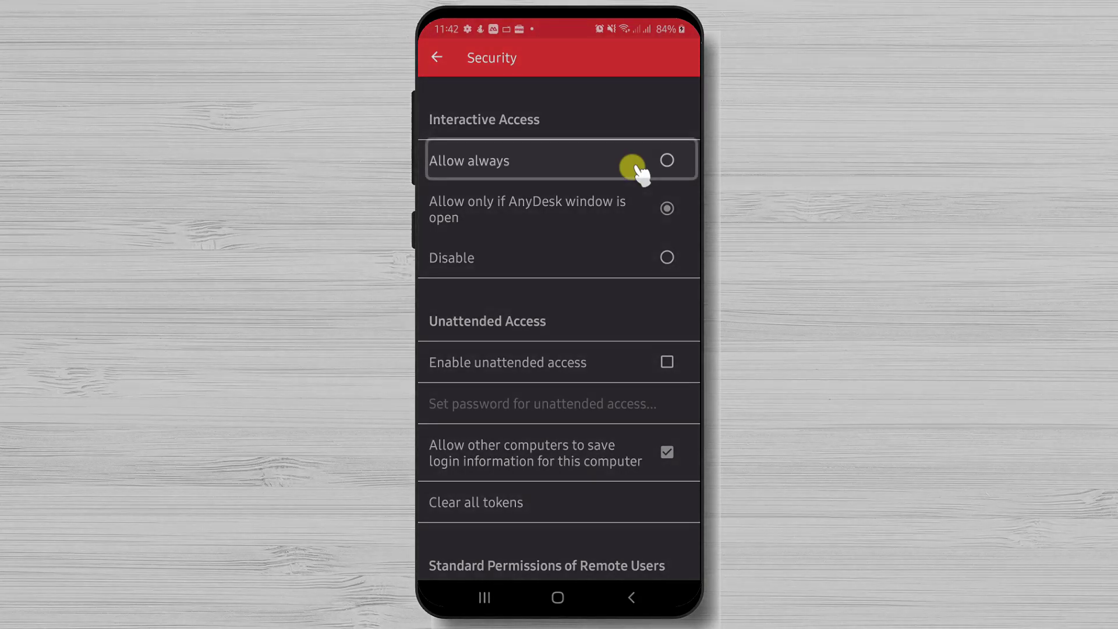
pyautogui.click(560, 160)
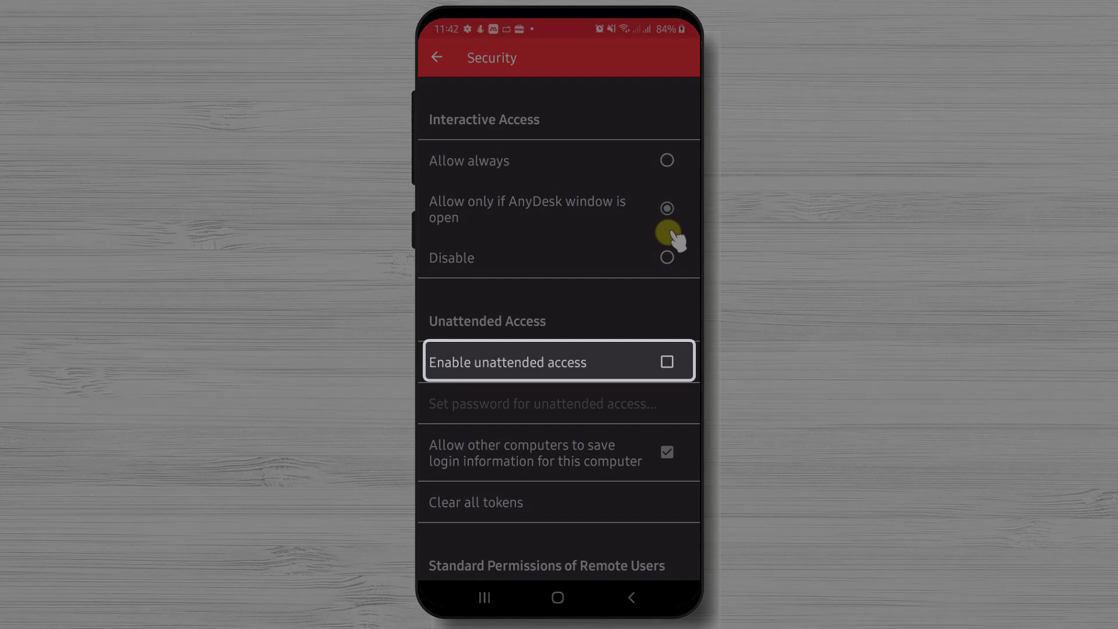
pyautogui.click(665, 259)
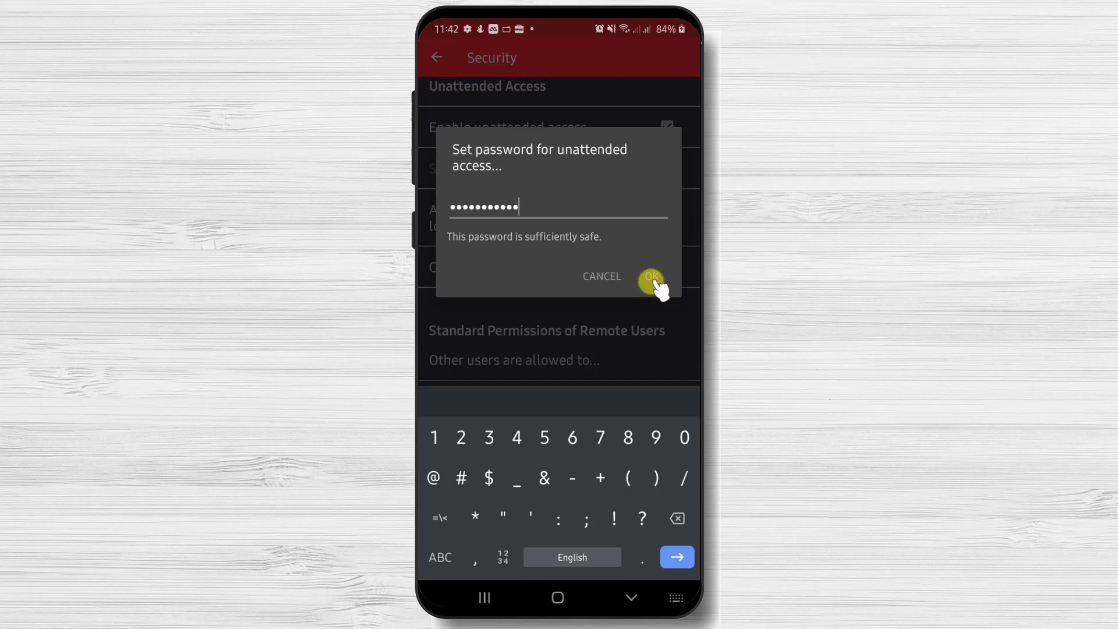
pyautogui.click(650, 277)
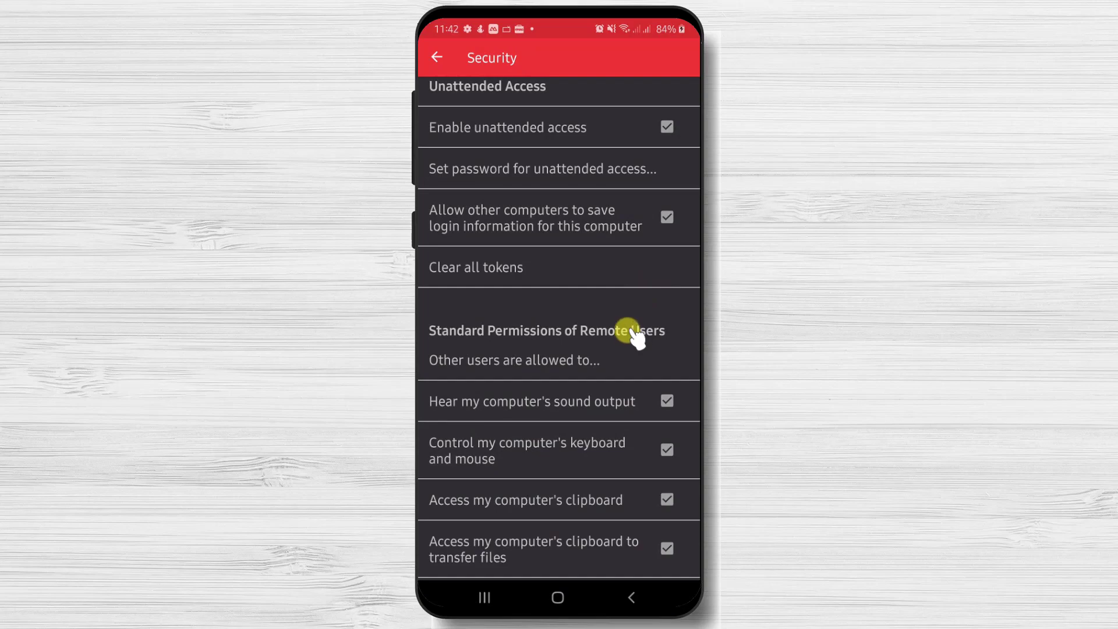
# Scroll through the Standard Permissions of Remote Users section.
pyautogui.scroll(-3)
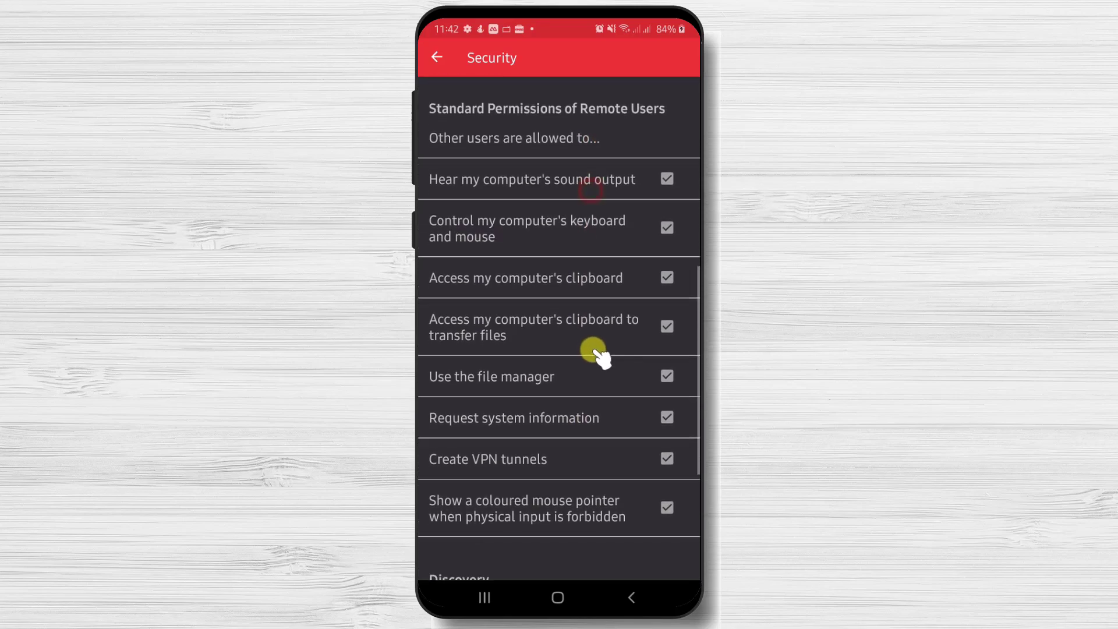
pyautogui.scroll(-3)
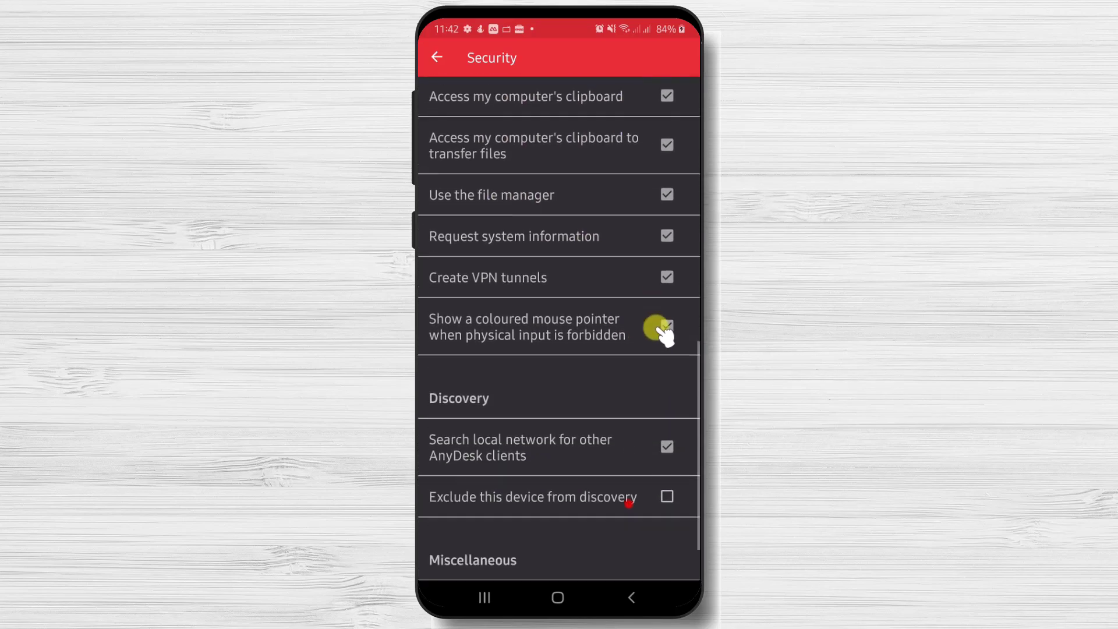
pyautogui.scroll(-3)
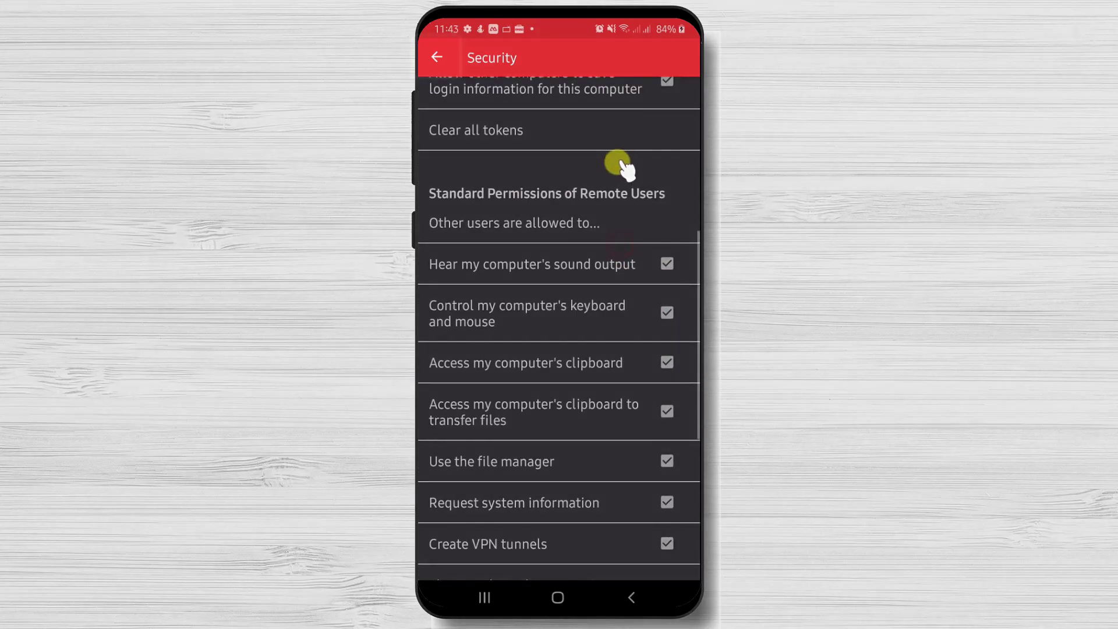
# In Privacy settings, change this device's username to Dexhowto and confirm.
pyautogui.click(437, 57)
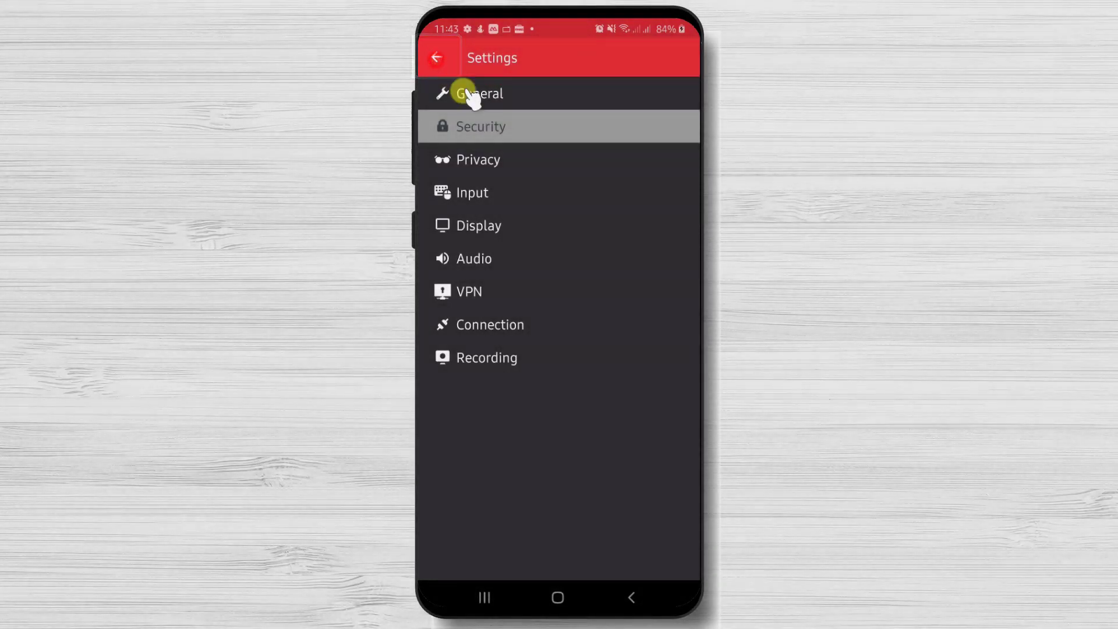
pyautogui.click(478, 159)
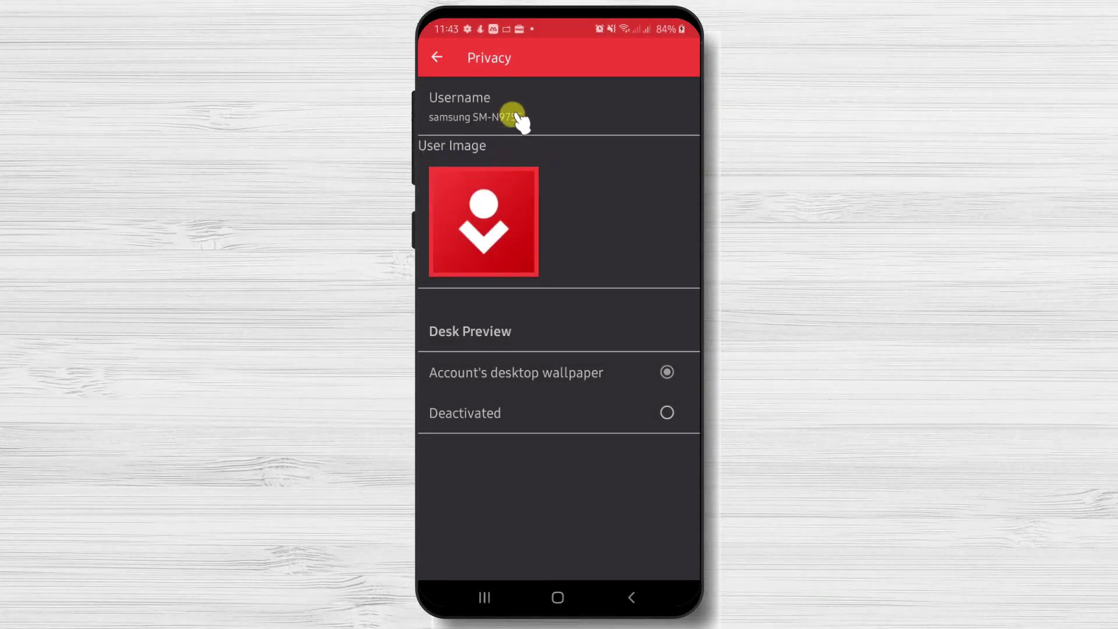
pyautogui.click(521, 116)
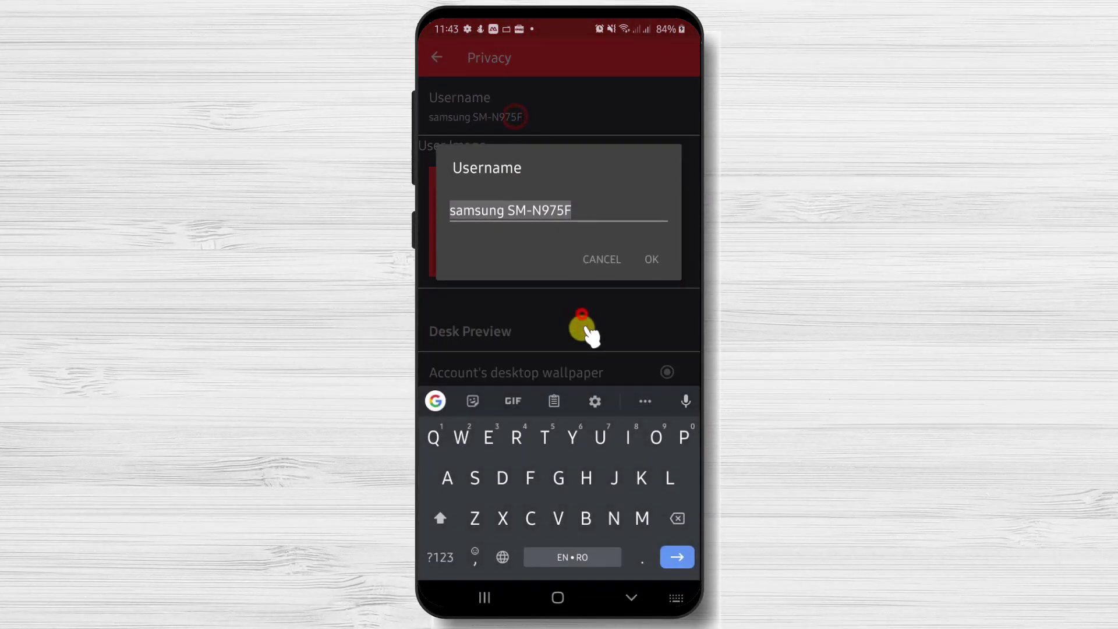
pyautogui.write('Dexho')
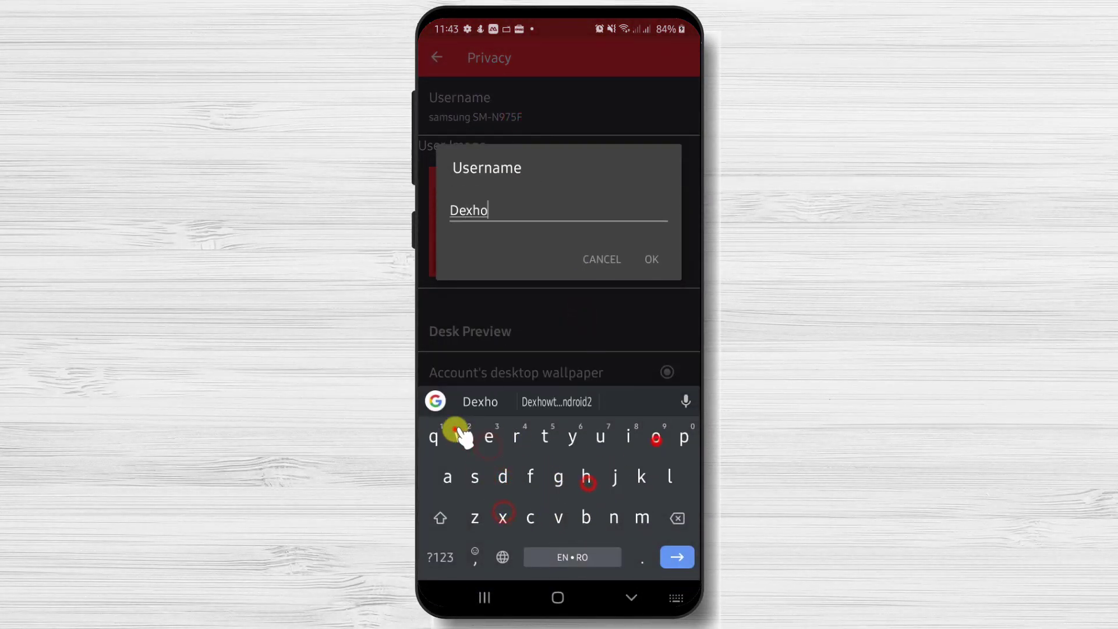
pyautogui.click(650, 259)
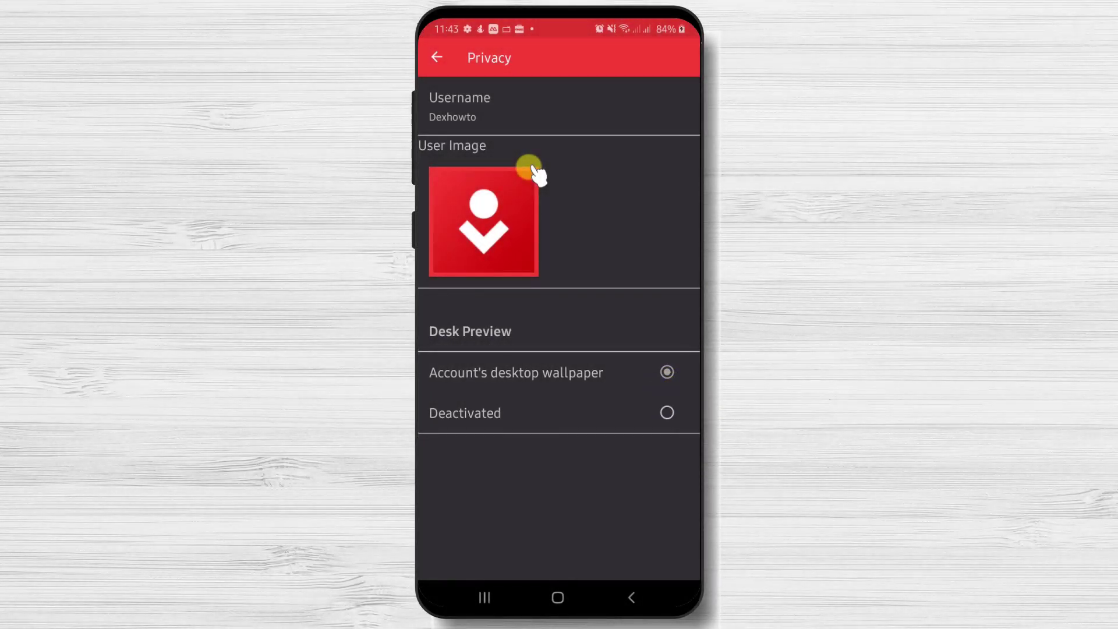
pyautogui.moveTo(435, 61)
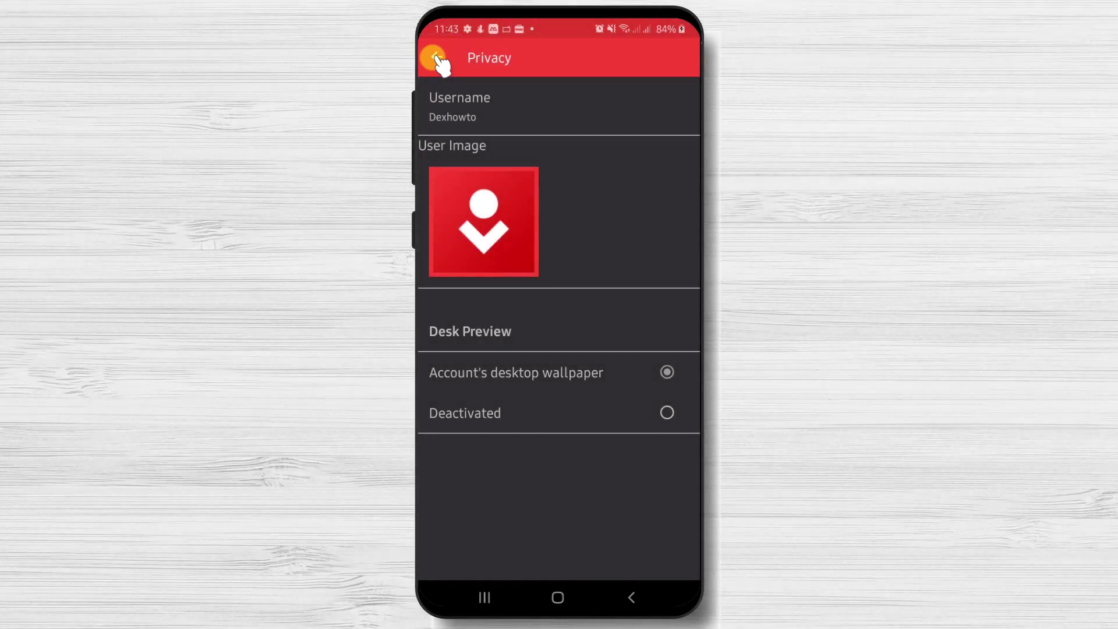
# In Input settings, enable the automatic keyboard, then return to the settings categories.
pyautogui.click(434, 59)
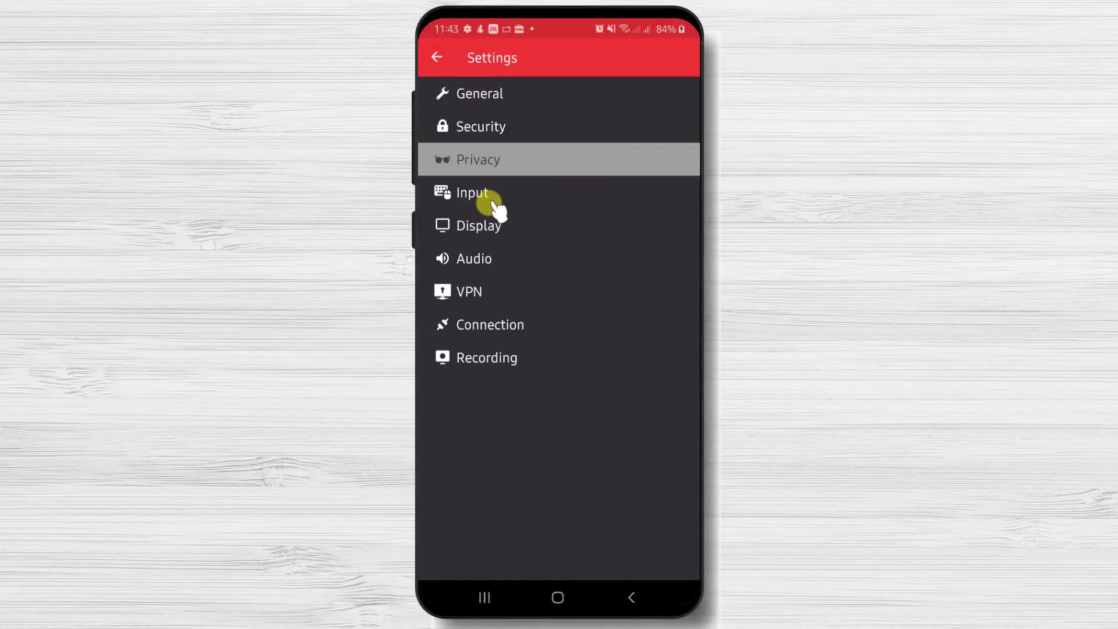
pyautogui.click(473, 192)
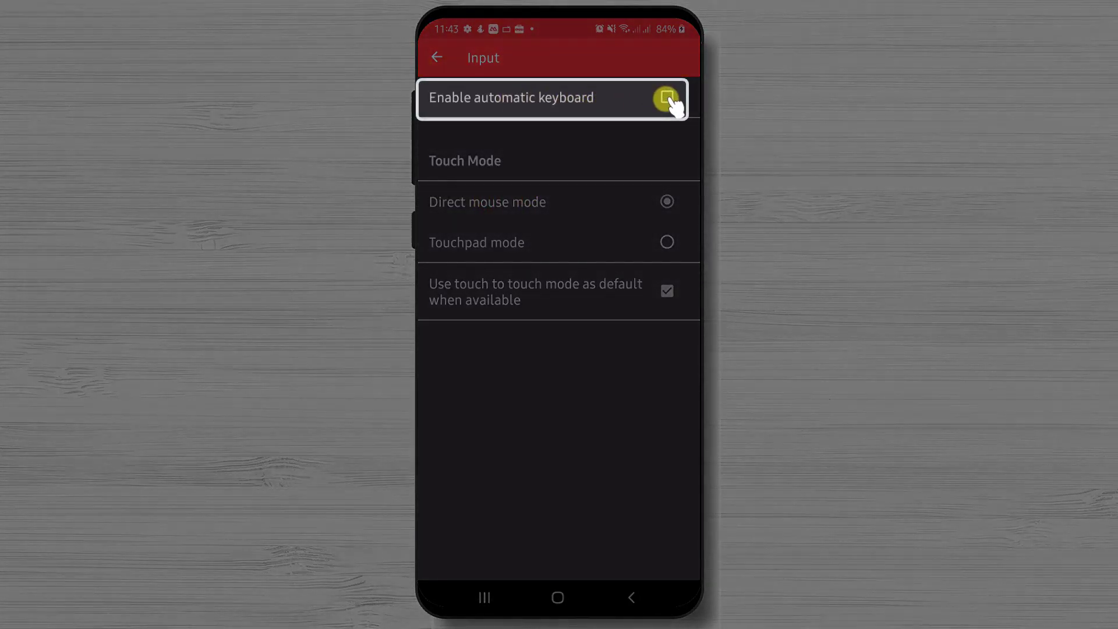
pyautogui.click(666, 97)
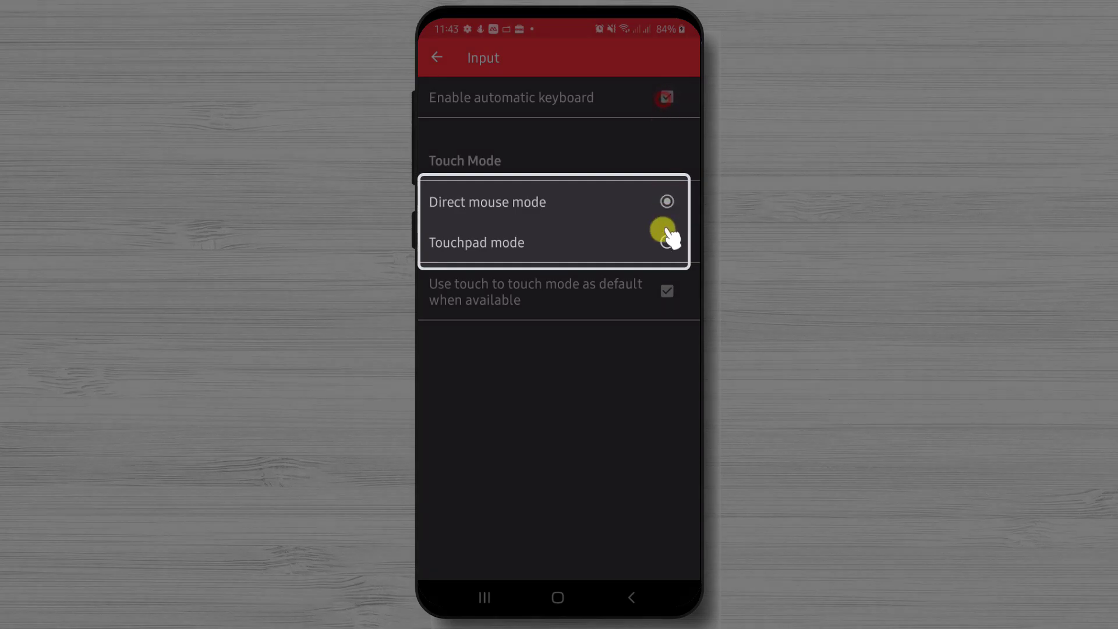
pyautogui.click(435, 57)
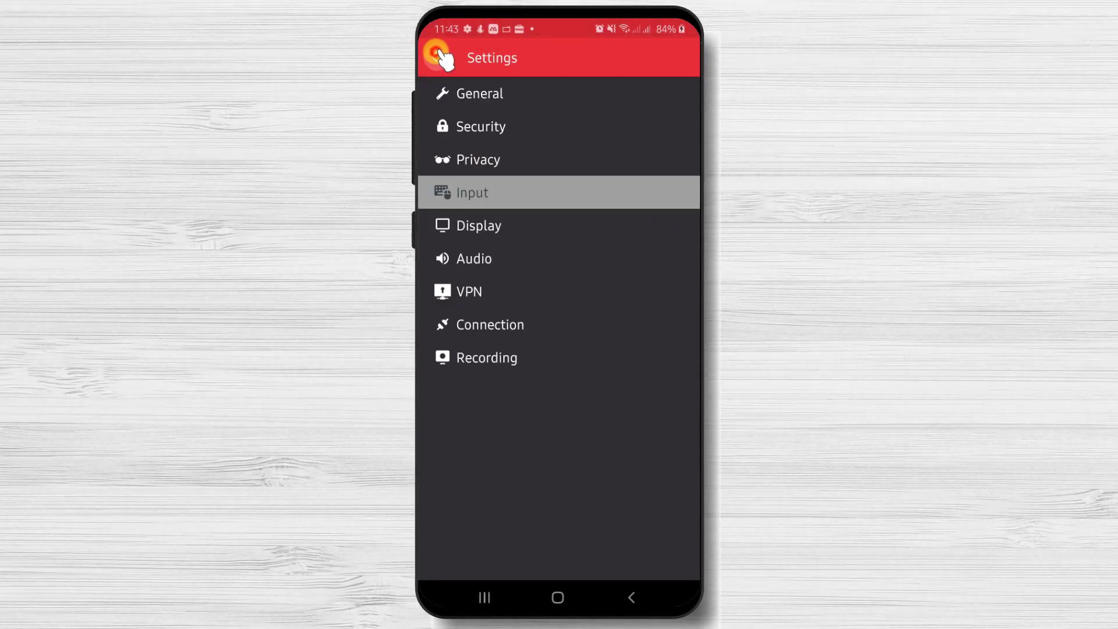
# In Display settings, enable Show remote cursor under Visual Helpers, then go back.
pyautogui.click(478, 224)
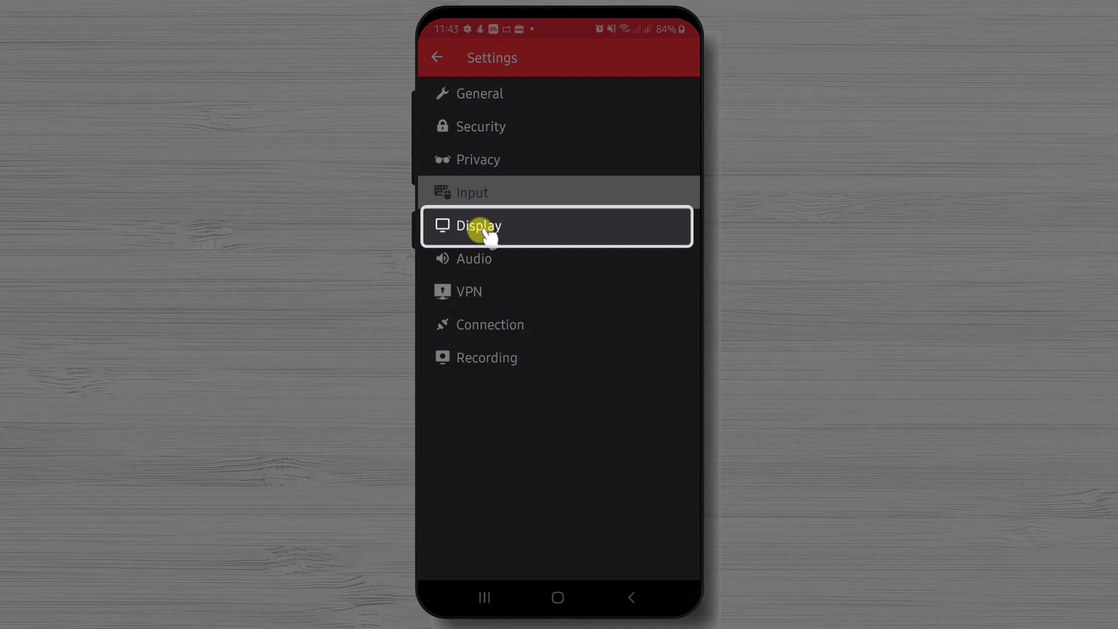
pyautogui.click(478, 226)
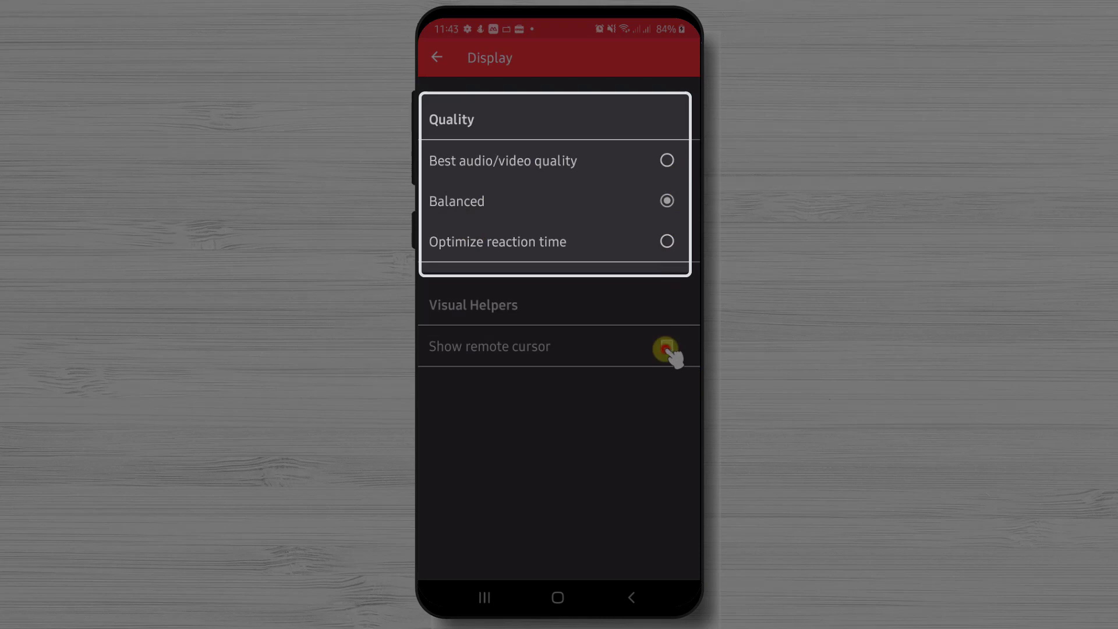
pyautogui.click(666, 346)
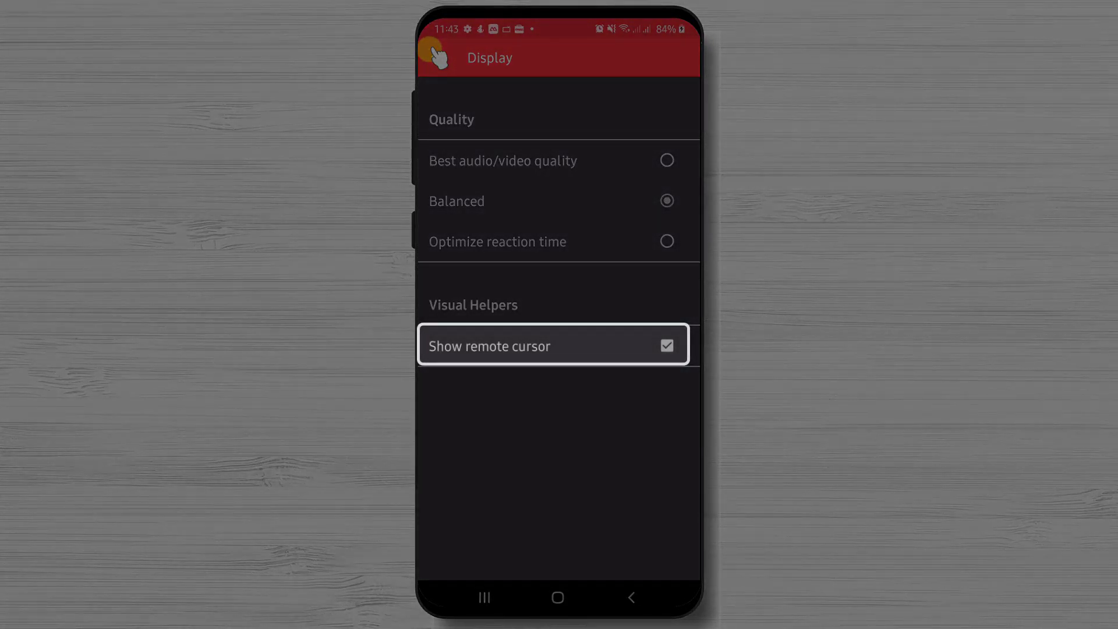
pyautogui.click(433, 57)
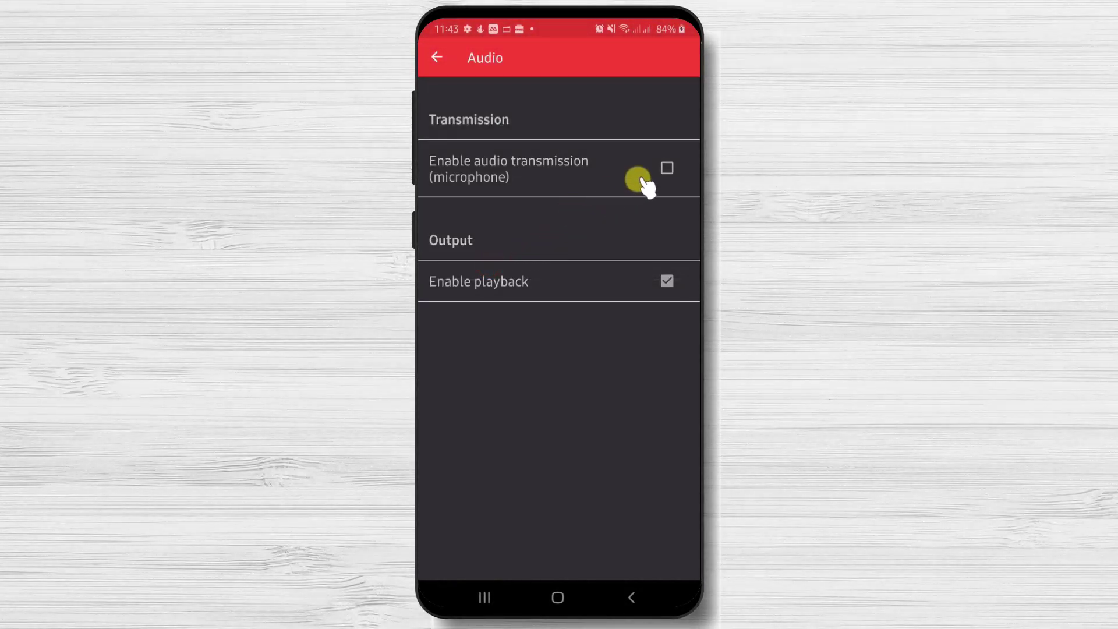
# In Audio settings, enable microphone transmission, allow audio recording permission, then go back.
pyautogui.click(557, 169)
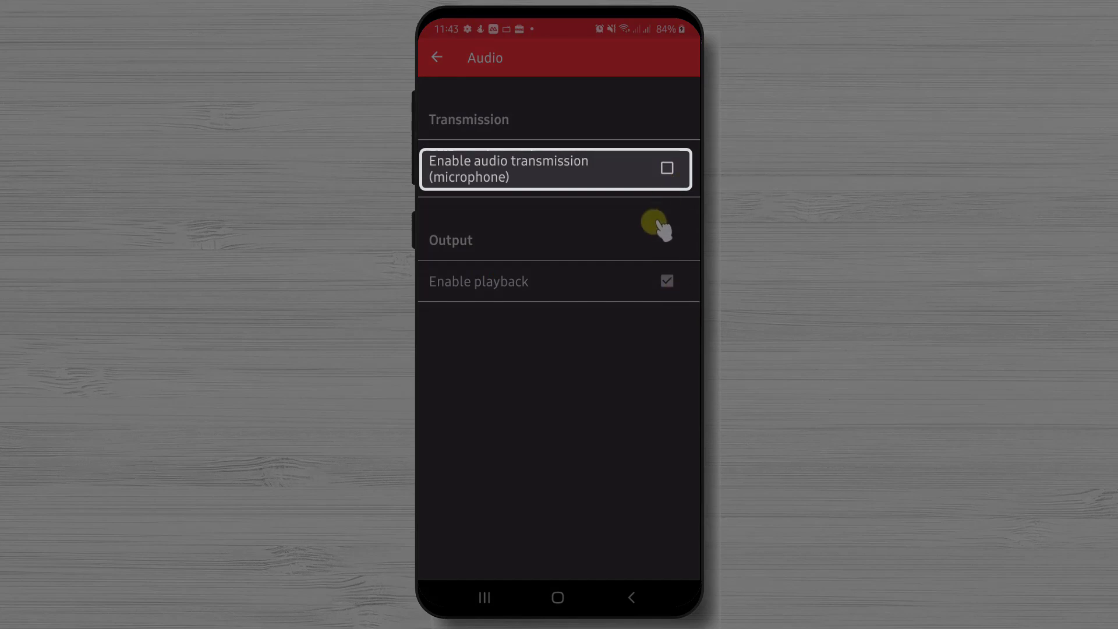
pyautogui.moveTo(666, 170)
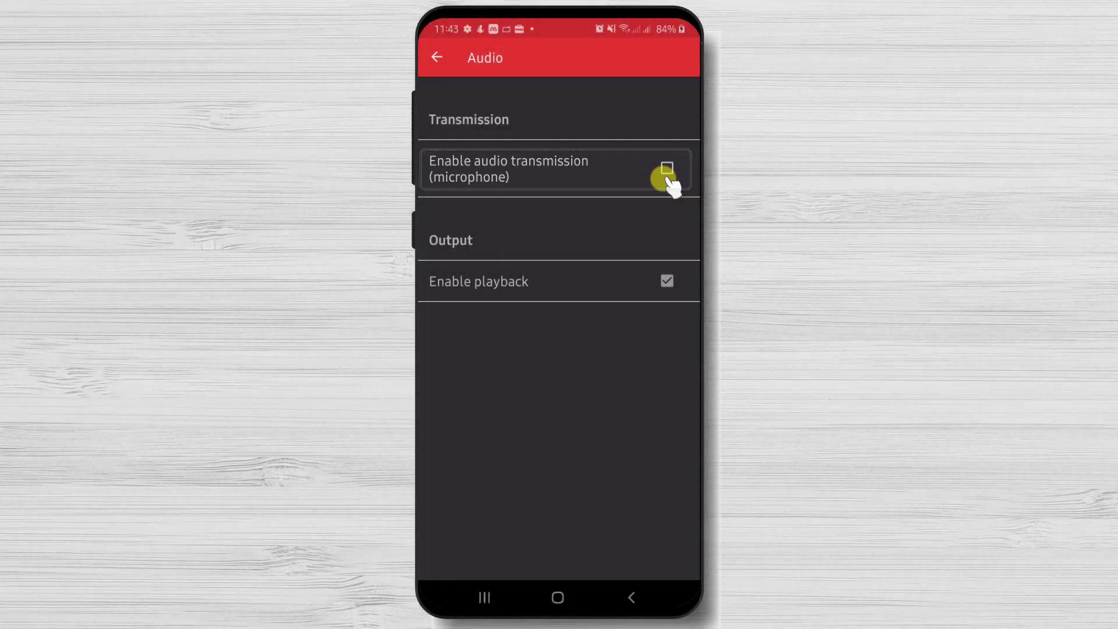
pyautogui.click(666, 169)
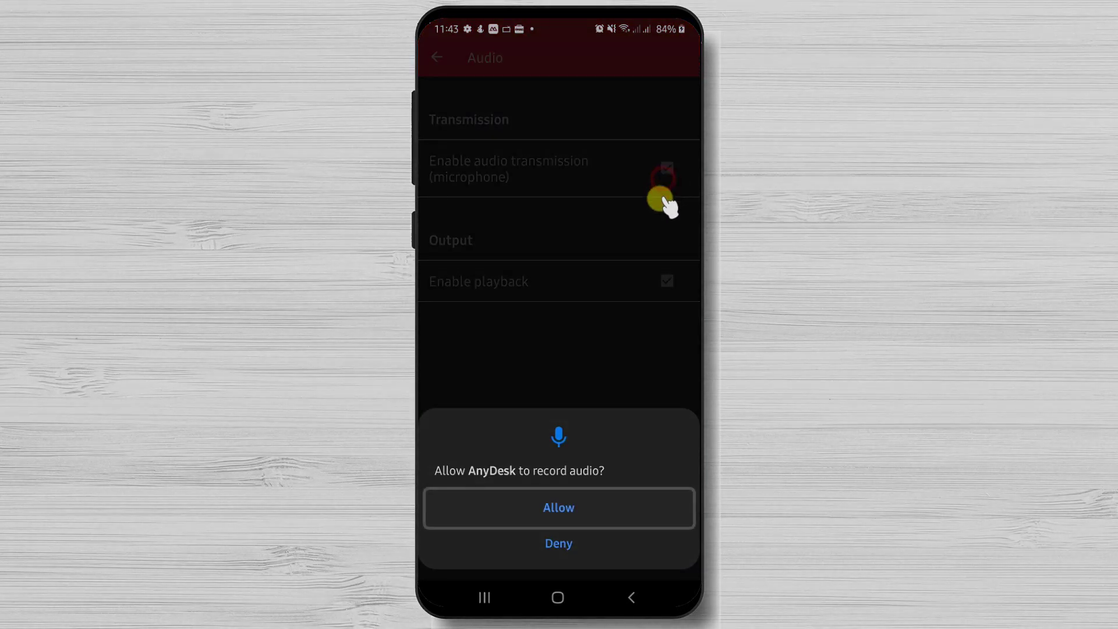
pyautogui.click(558, 508)
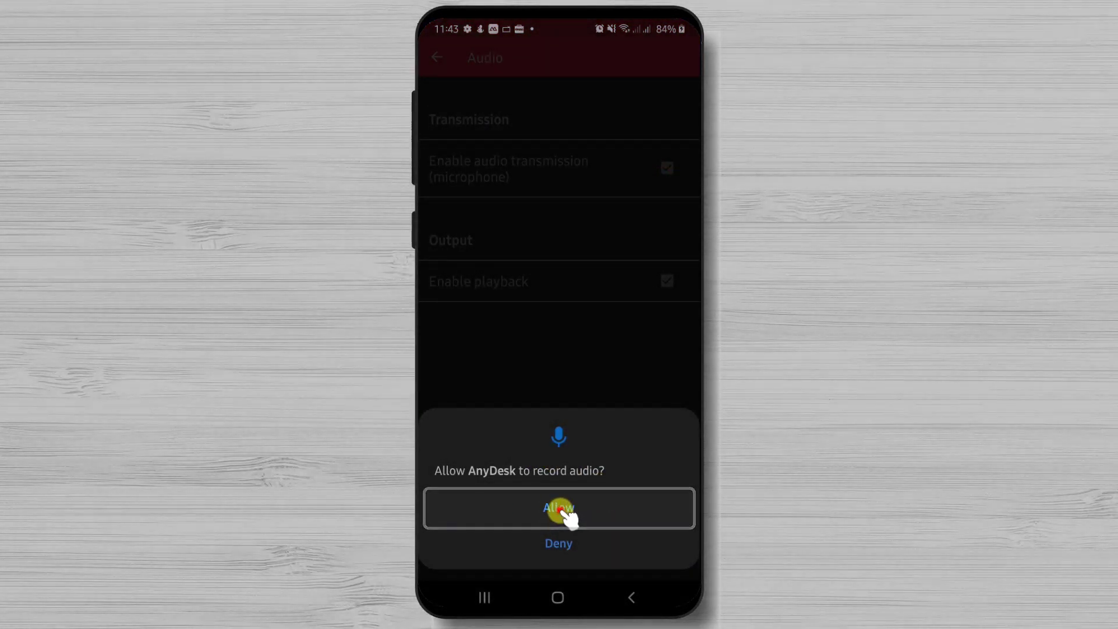
pyautogui.click(558, 509)
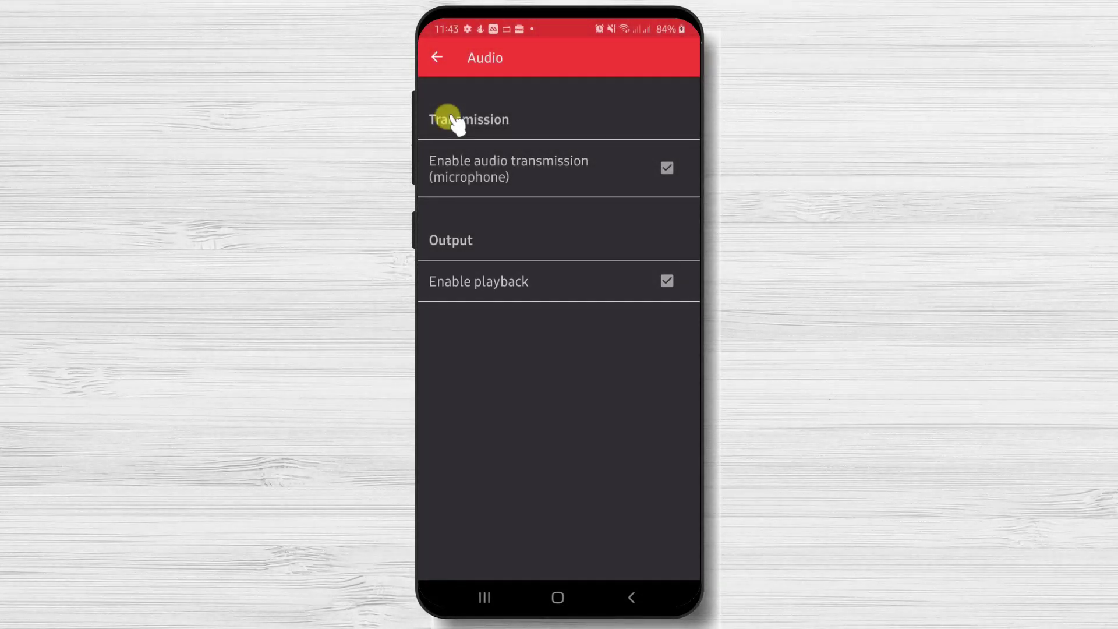
pyautogui.click(437, 59)
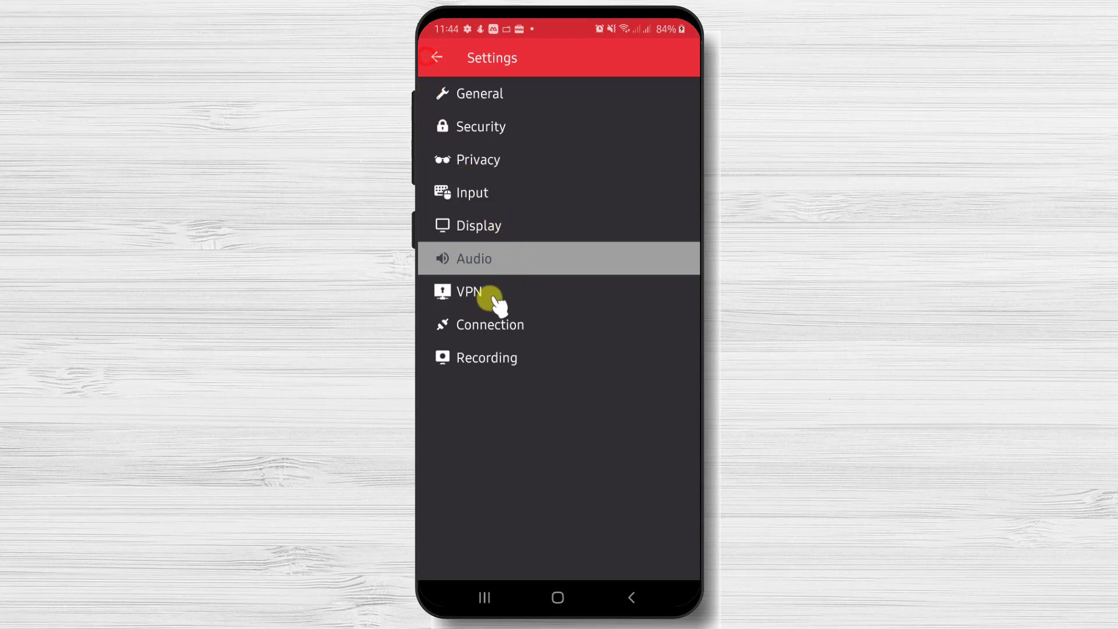
pyautogui.click(468, 291)
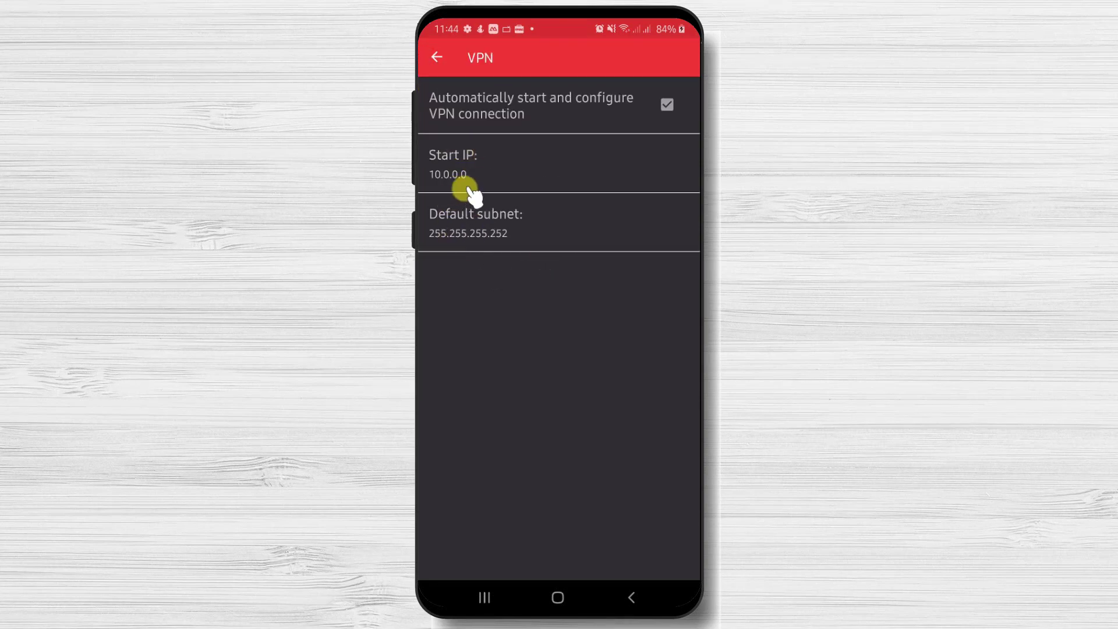
pyautogui.click(436, 57)
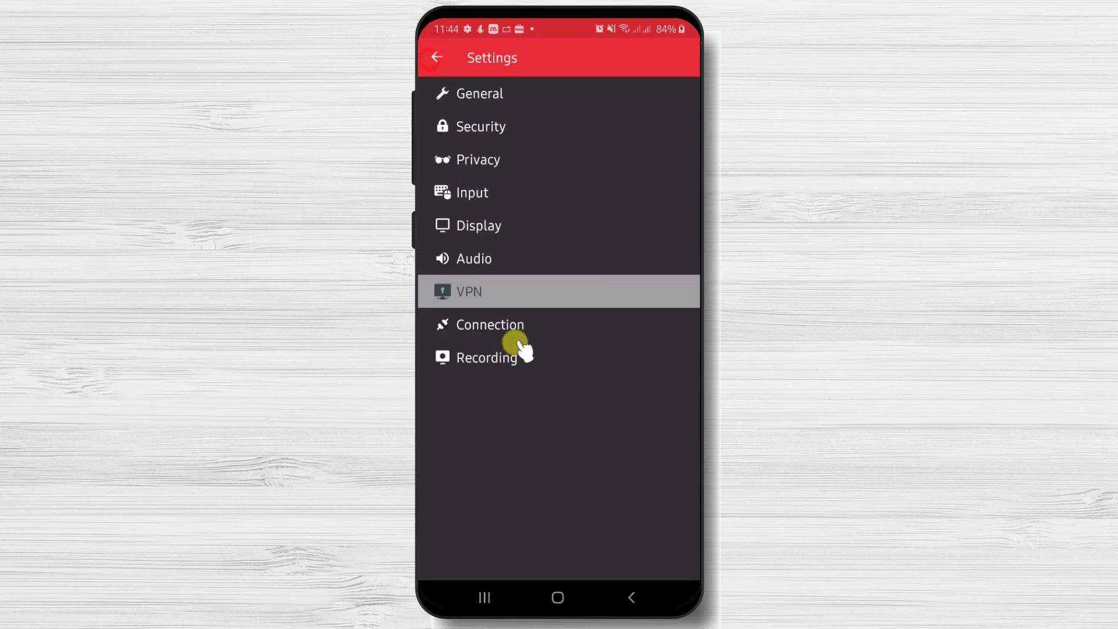
pyautogui.click(490, 325)
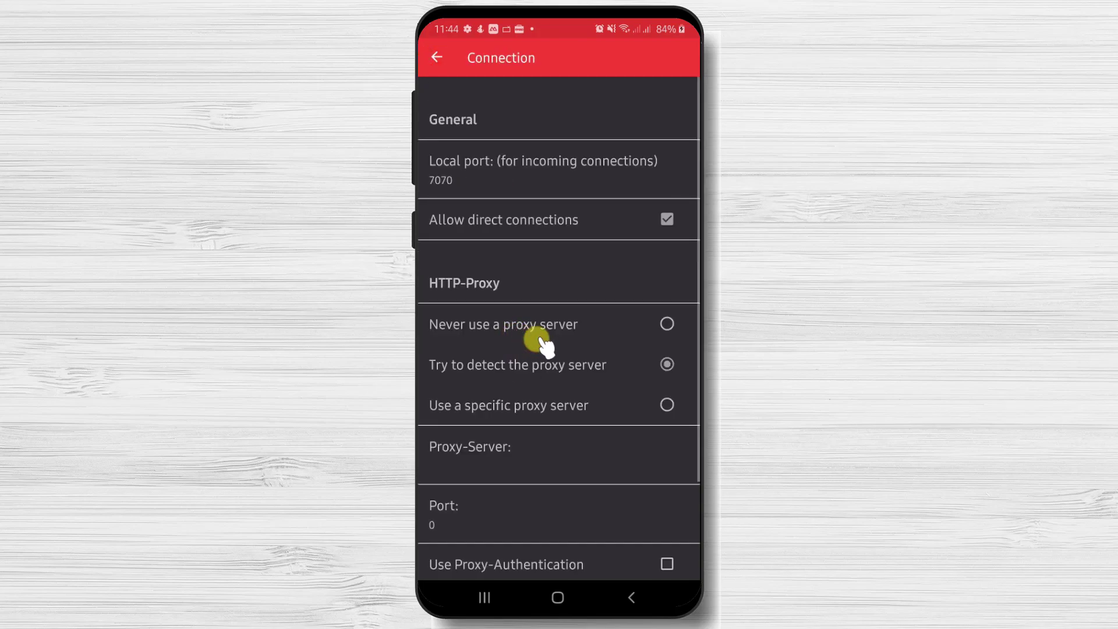
pyautogui.click(436, 58)
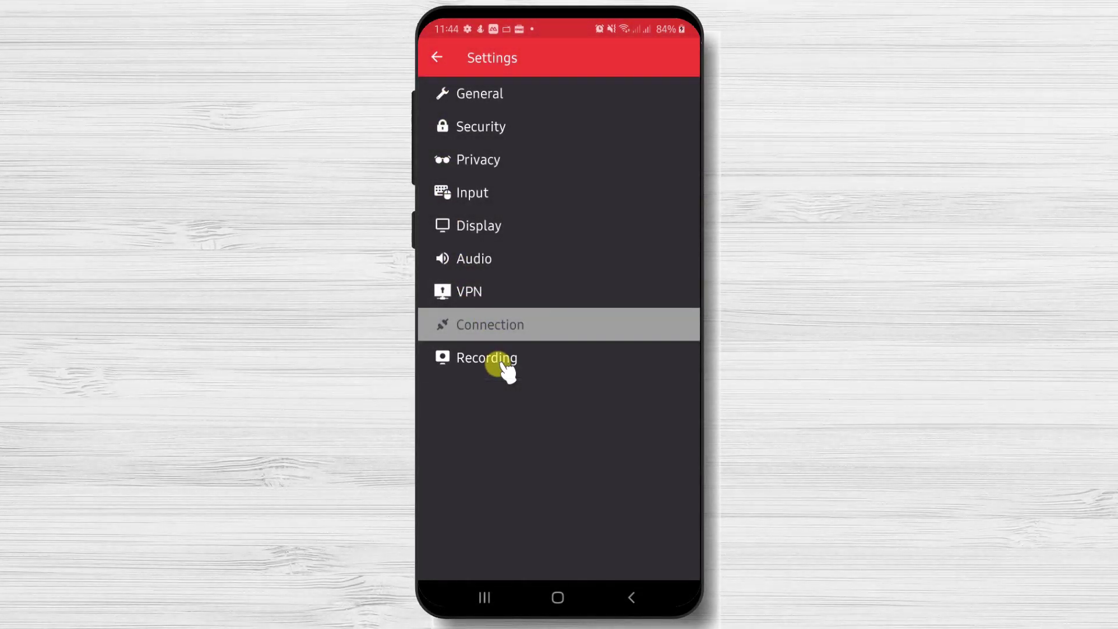
# In Recording settings, start session recording automatically and grant file access.
pyautogui.click(487, 358)
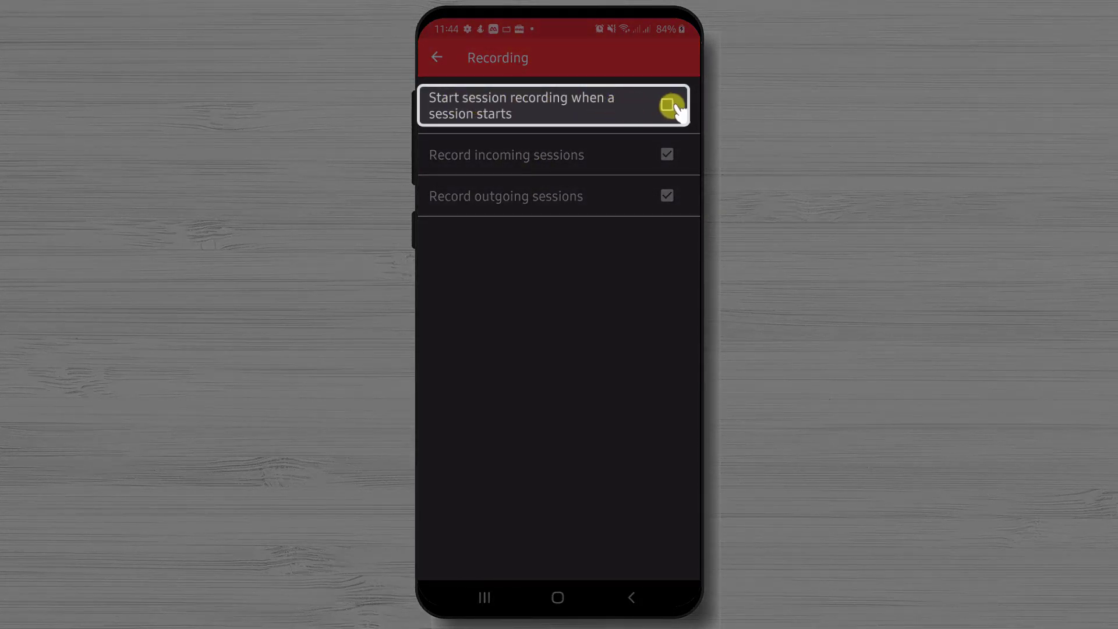
pyautogui.click(666, 106)
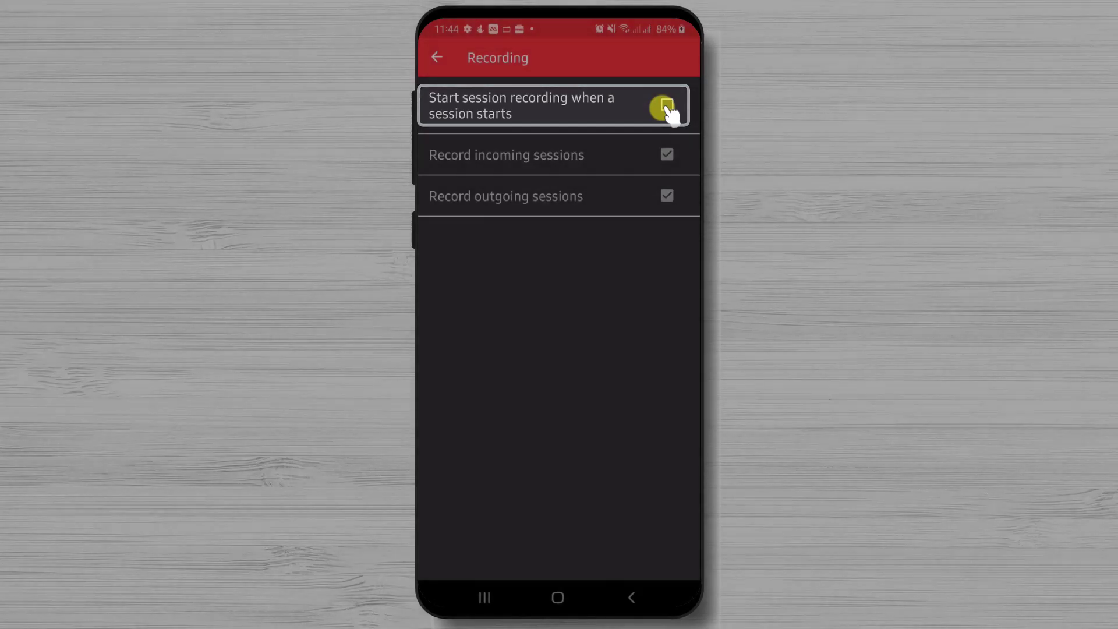
pyautogui.click(665, 106)
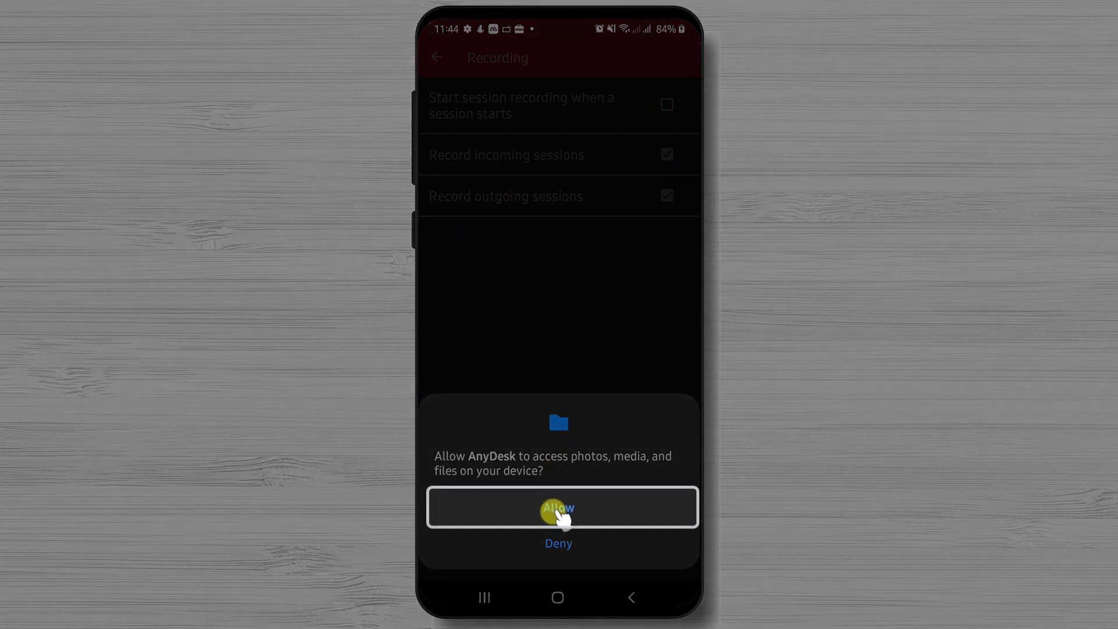
pyautogui.click(558, 506)
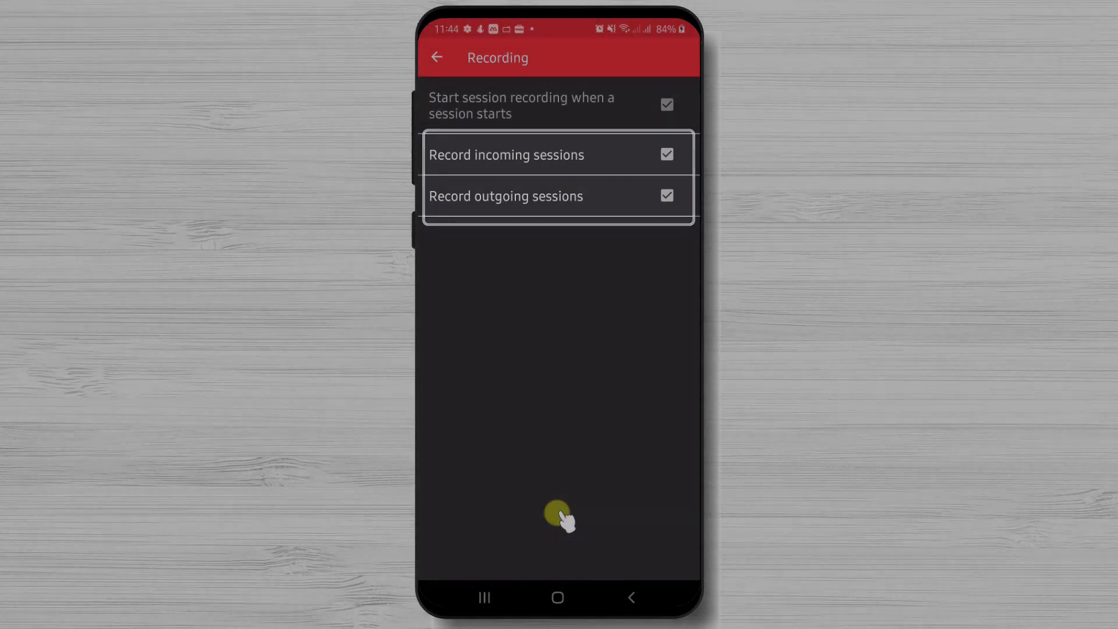
# Leave the recording options and settings back to the home screen.
pyautogui.click(436, 58)
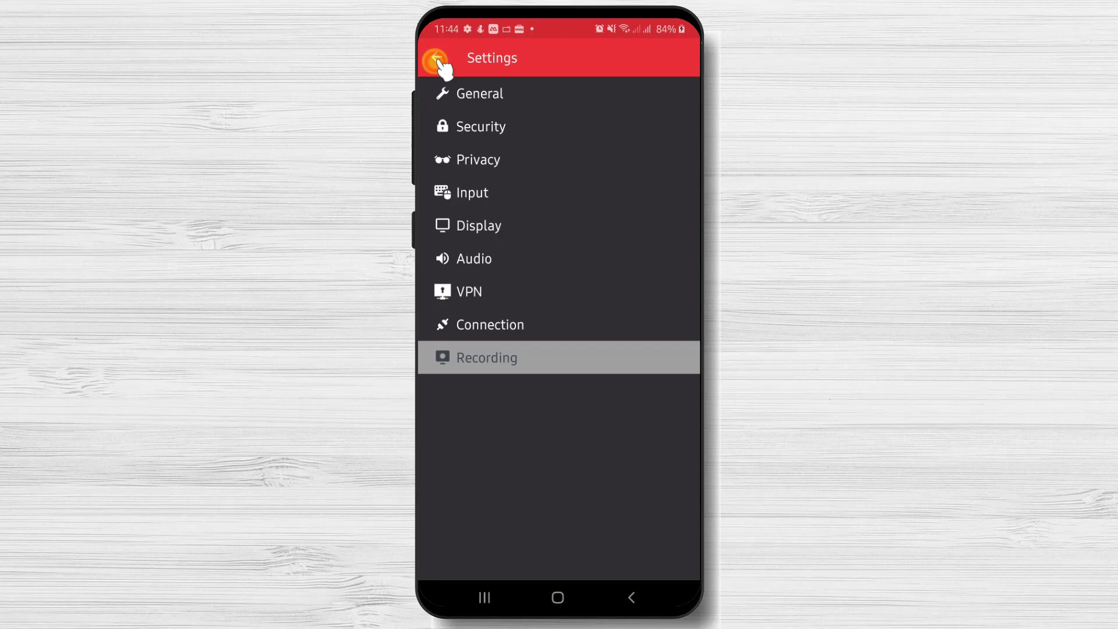
pyautogui.click(436, 58)
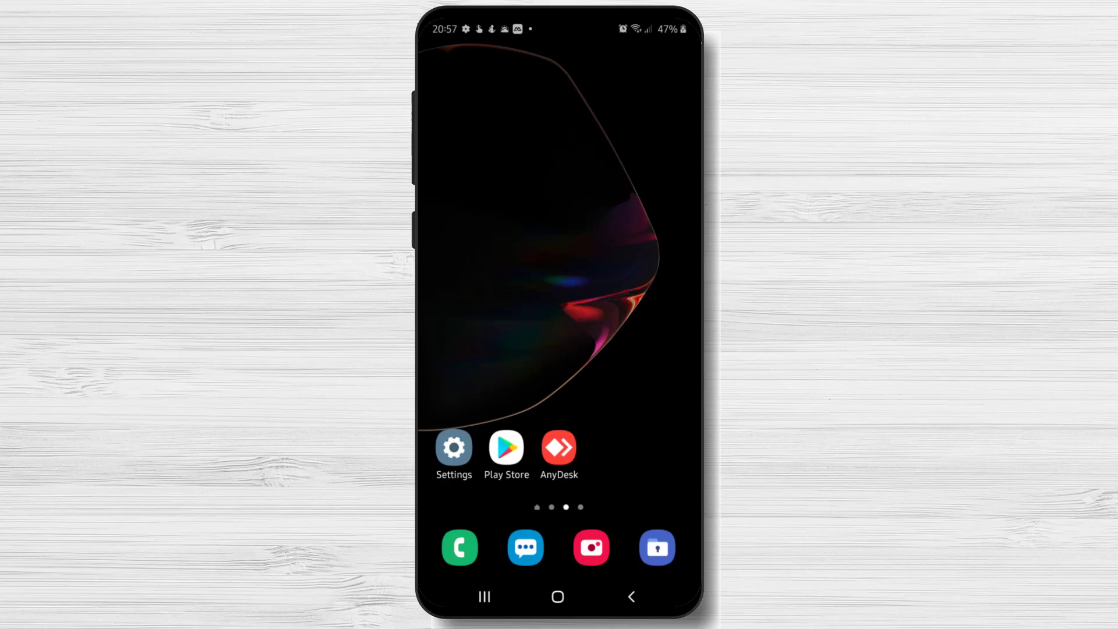
# Launch AnyDesk again from the home screen.
pyautogui.click(560, 448)
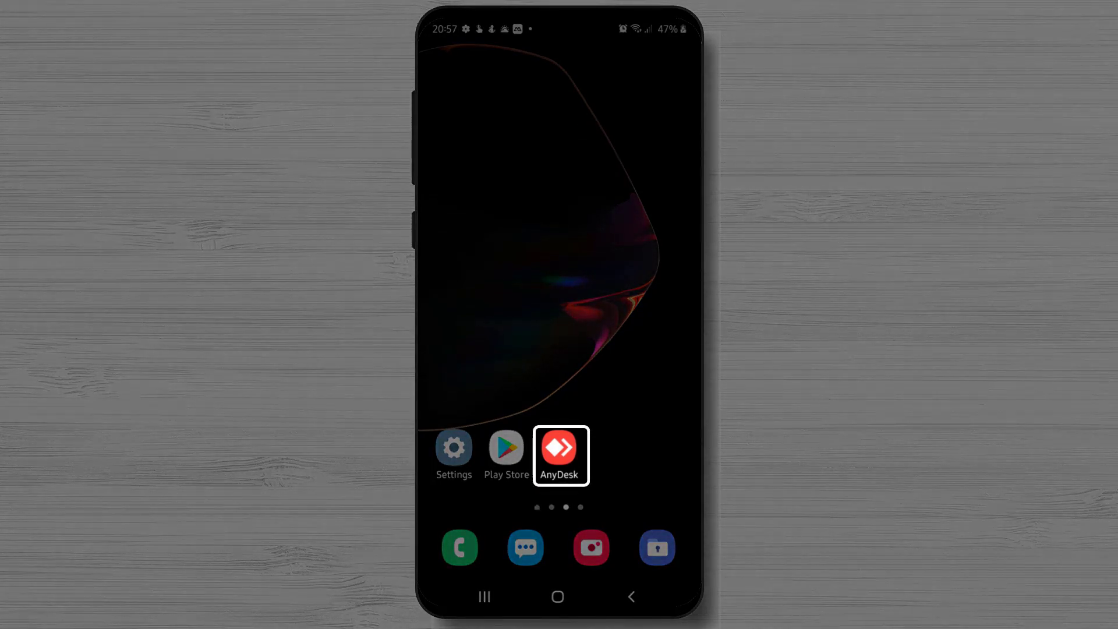
pyautogui.click(560, 456)
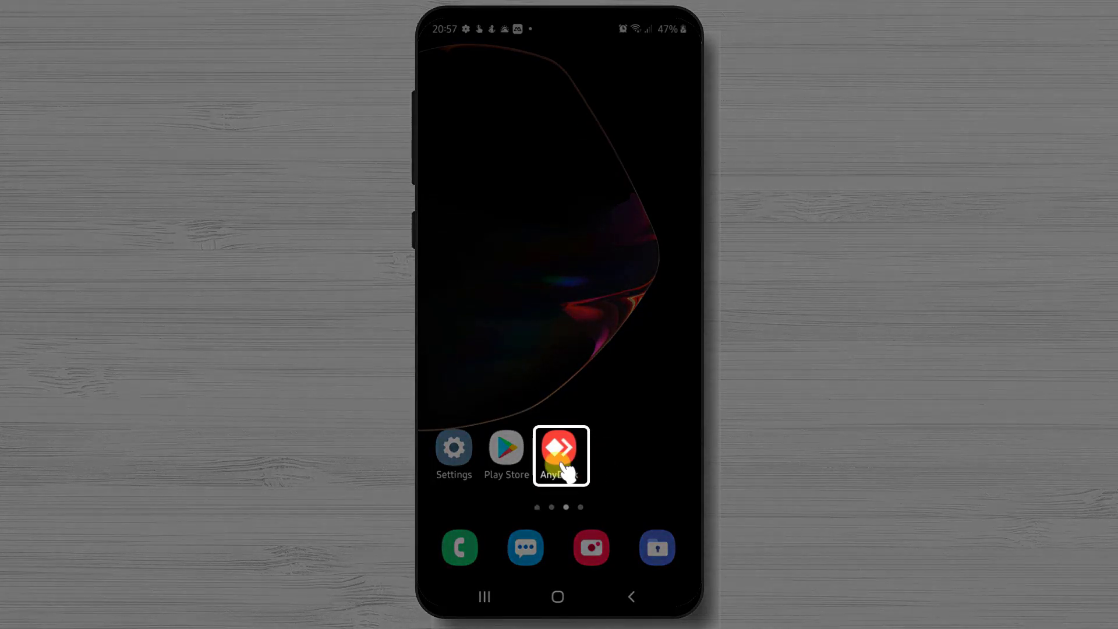
pyautogui.click(561, 455)
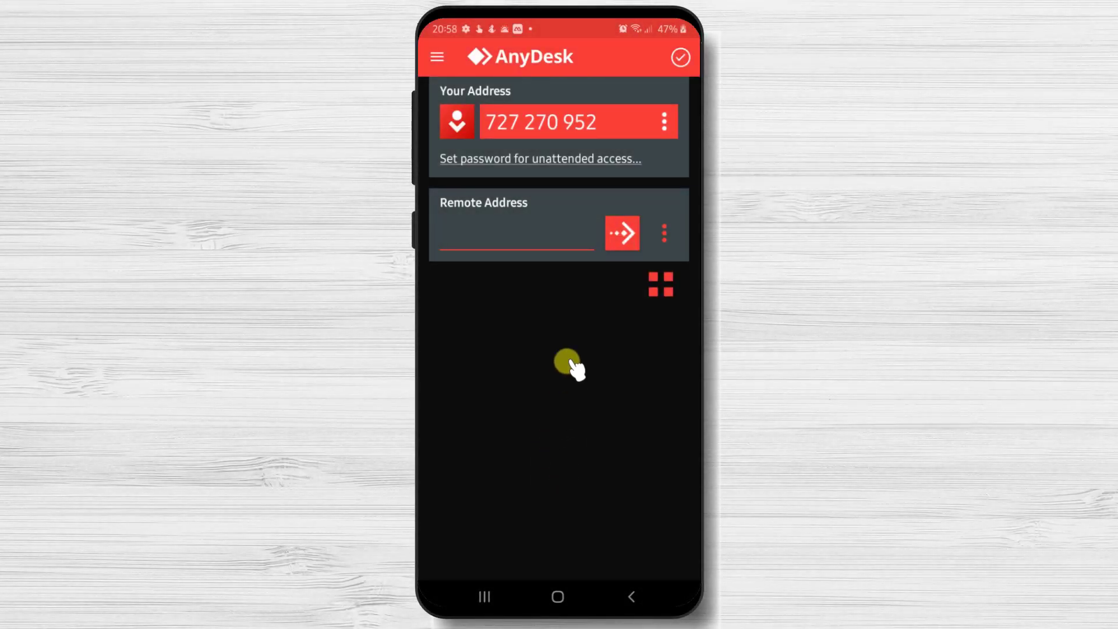
pyautogui.click(515, 234)
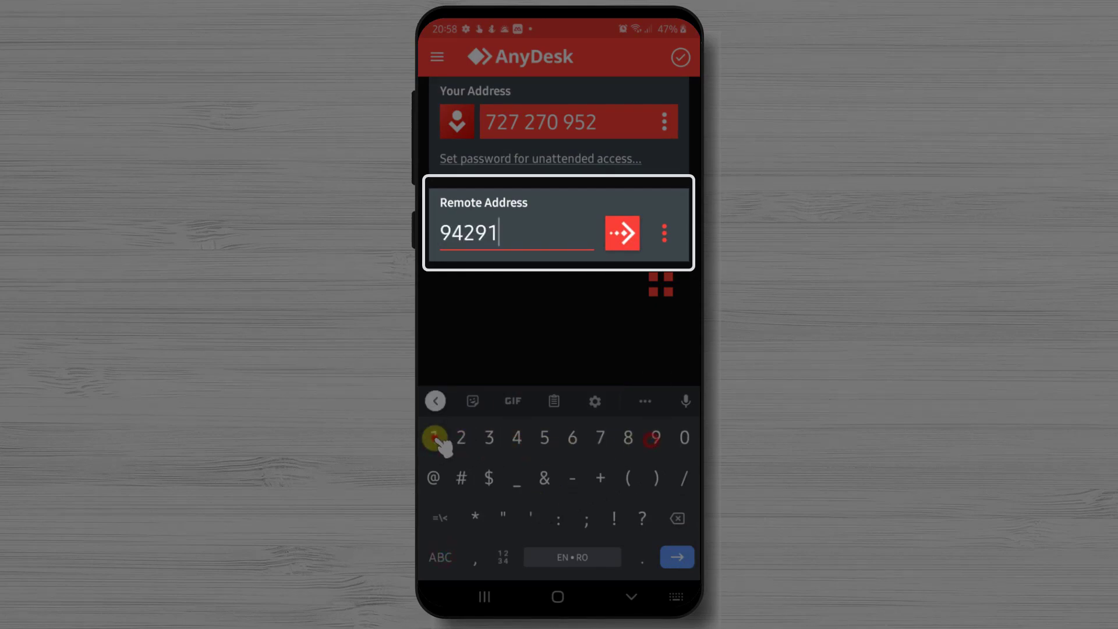
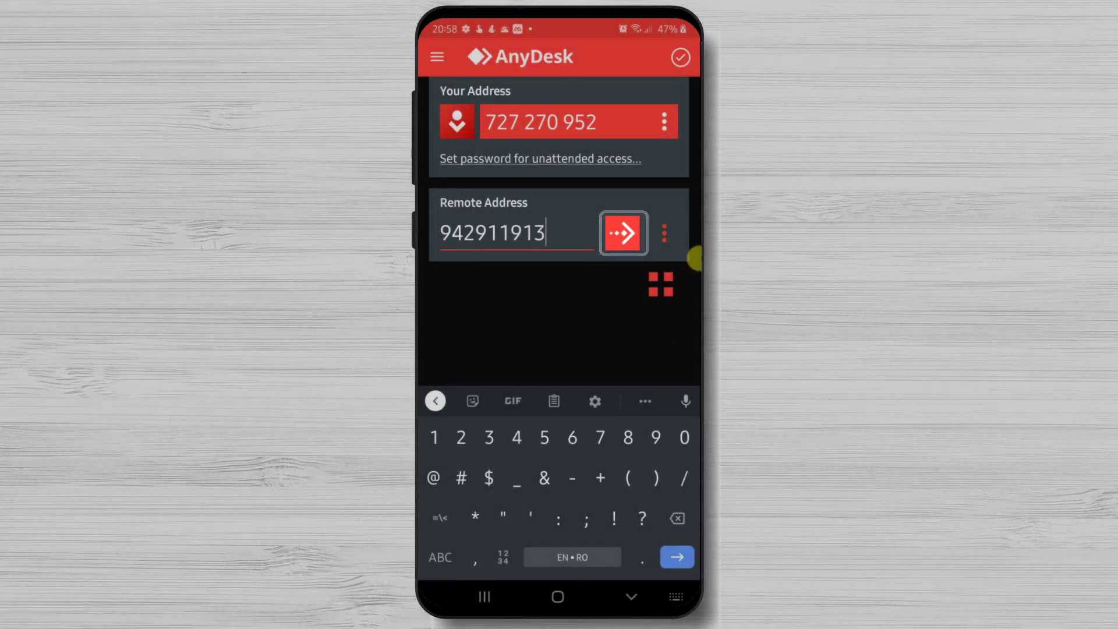
pyautogui.click(622, 233)
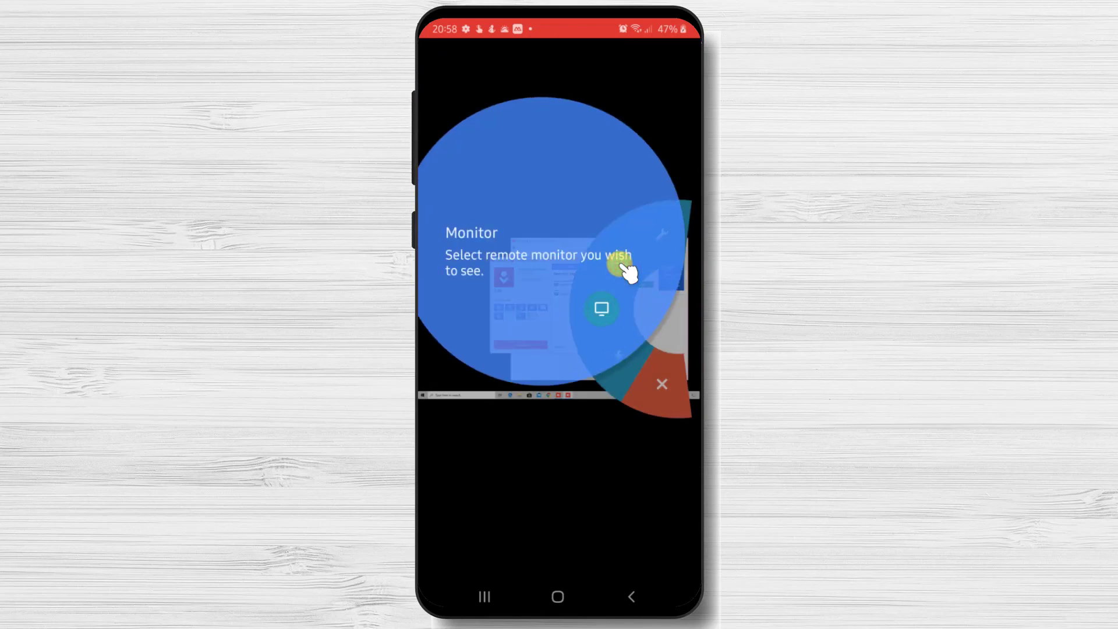
# Dismiss the radial menu tutorial tip and bring up AnyDesk's session settings over the remote desktop.
pyautogui.click(601, 308)
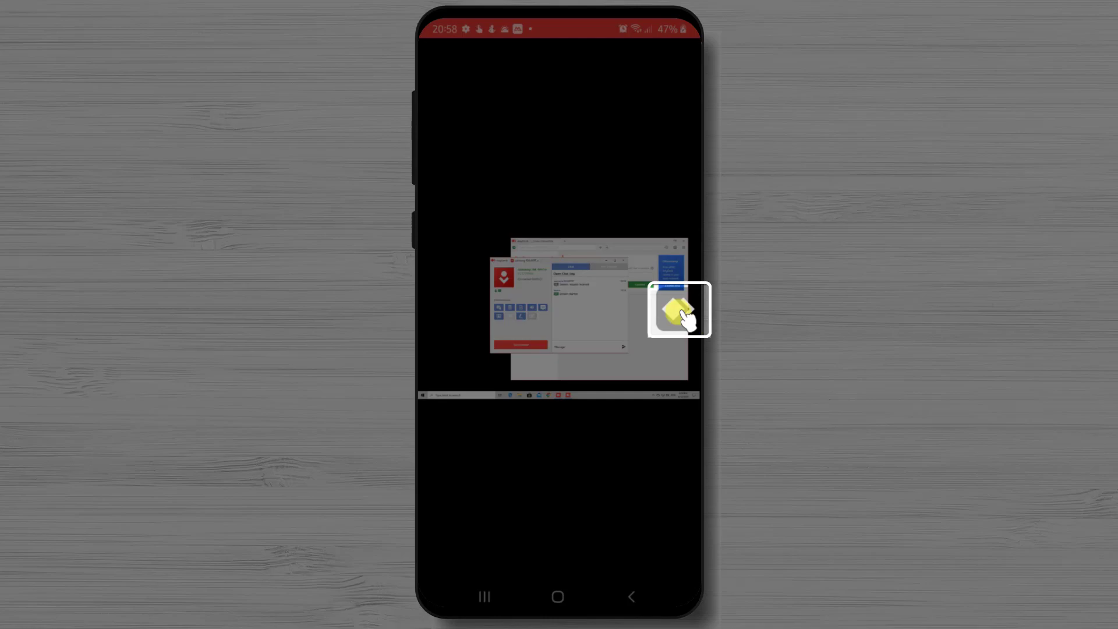
pyautogui.click(676, 310)
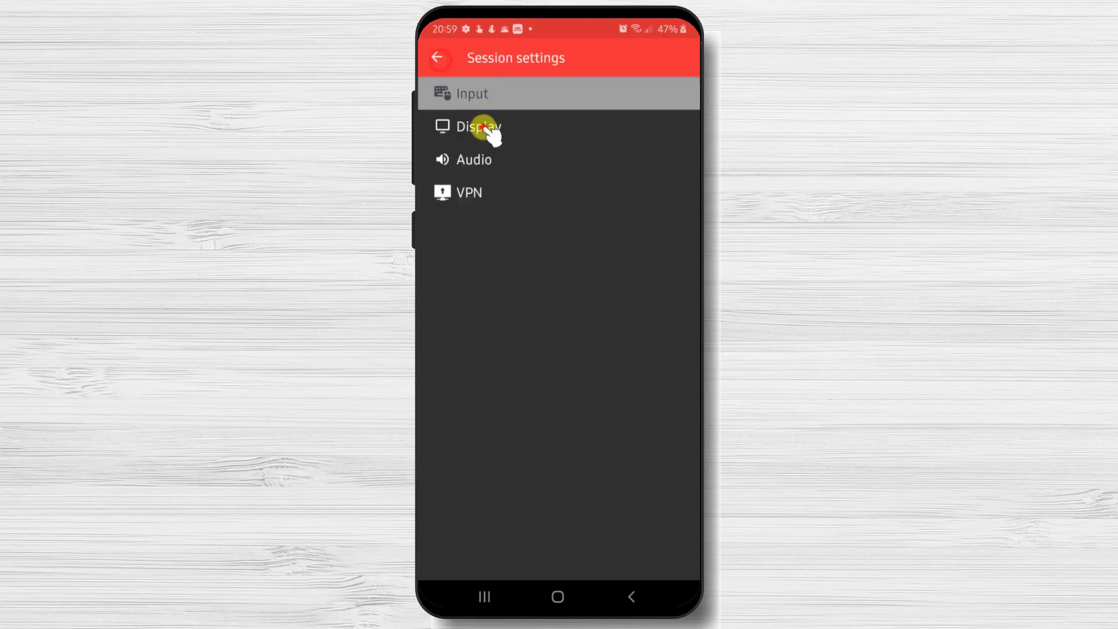
# Review the Display quality options in session settings, then return to the session menu.
pyautogui.click(478, 126)
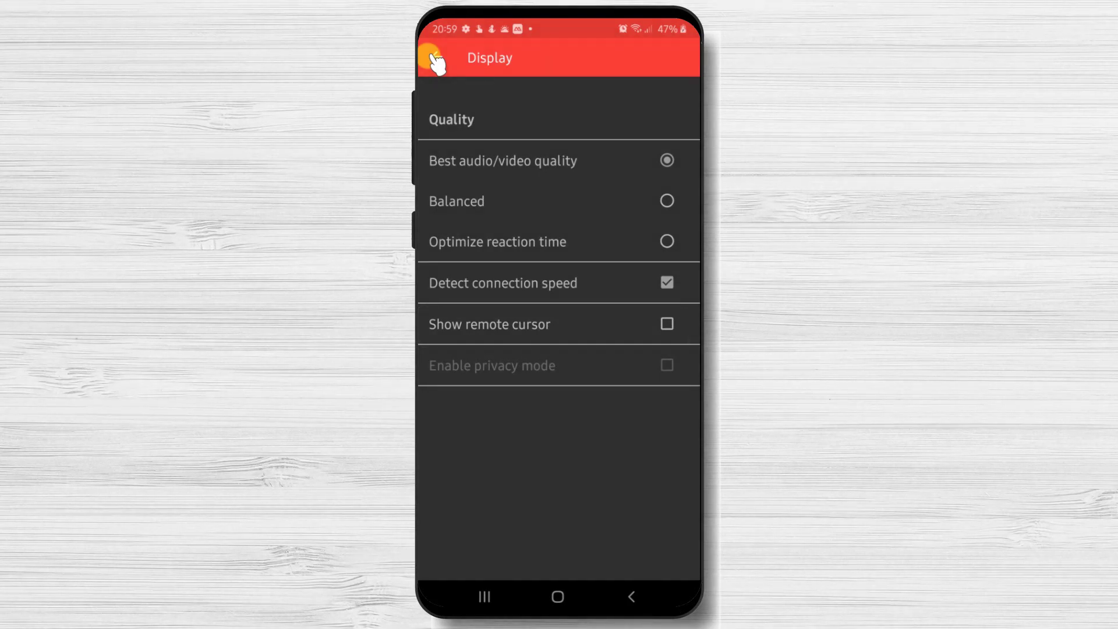
pyautogui.click(435, 59)
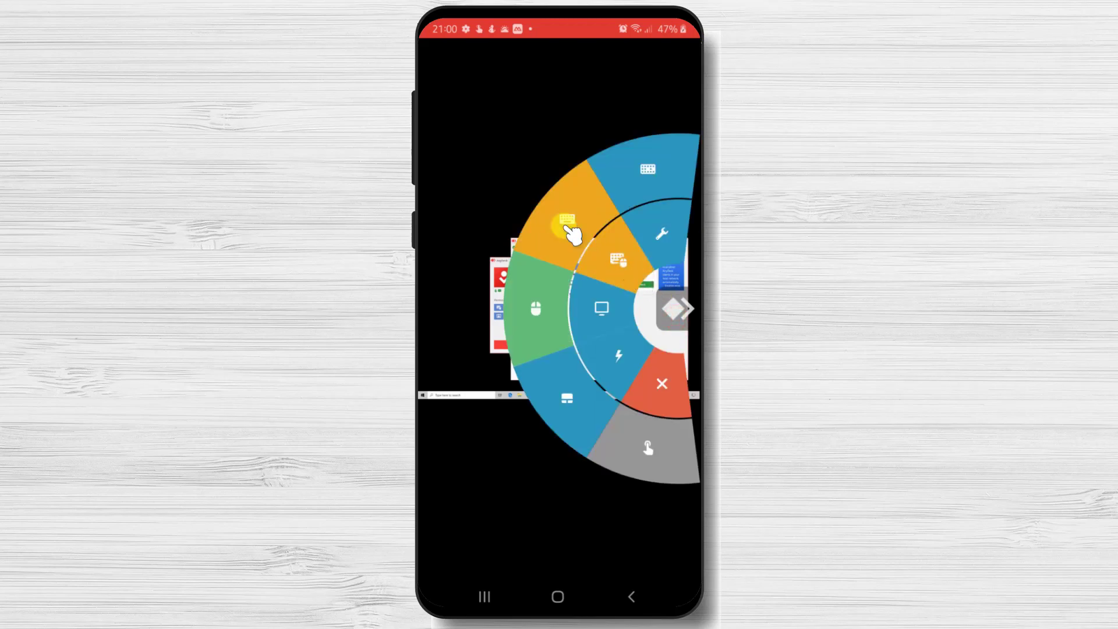
# Show the on-screen keyboard for typing on the remote PC via the radial menu.
pyautogui.click(572, 218)
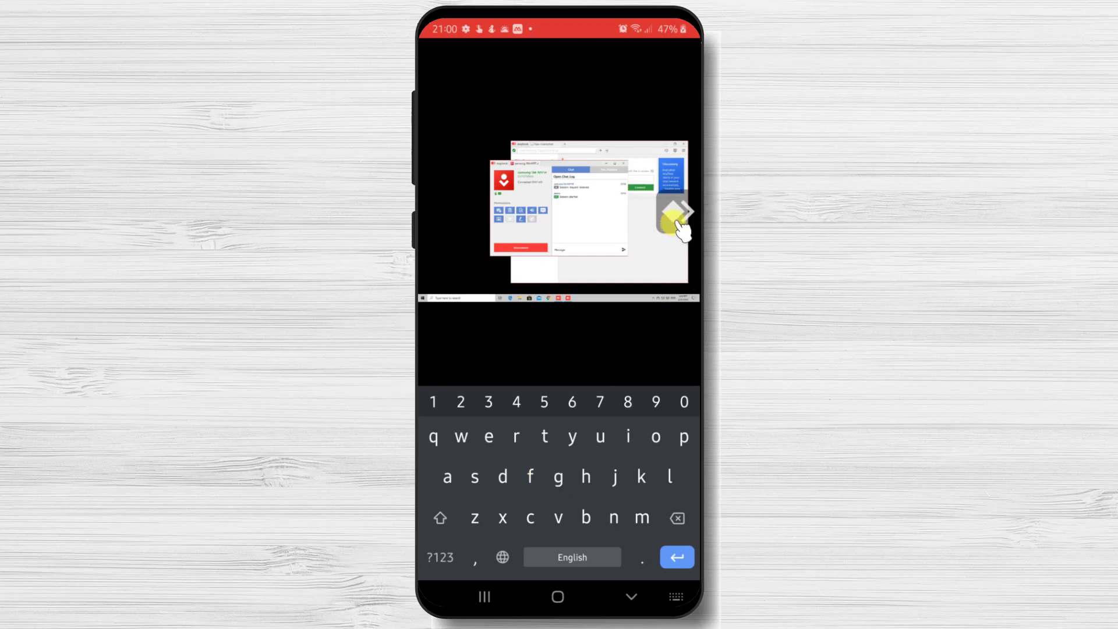
pyautogui.click(679, 212)
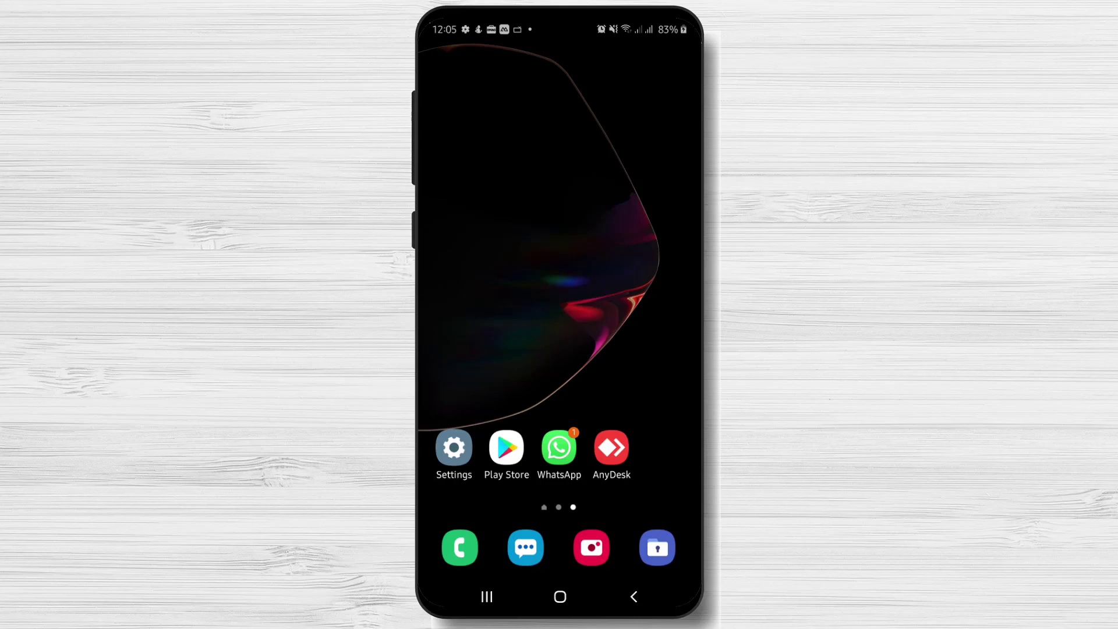
# Launch AnyDesk from the phone's home screen icon.
pyautogui.click(612, 450)
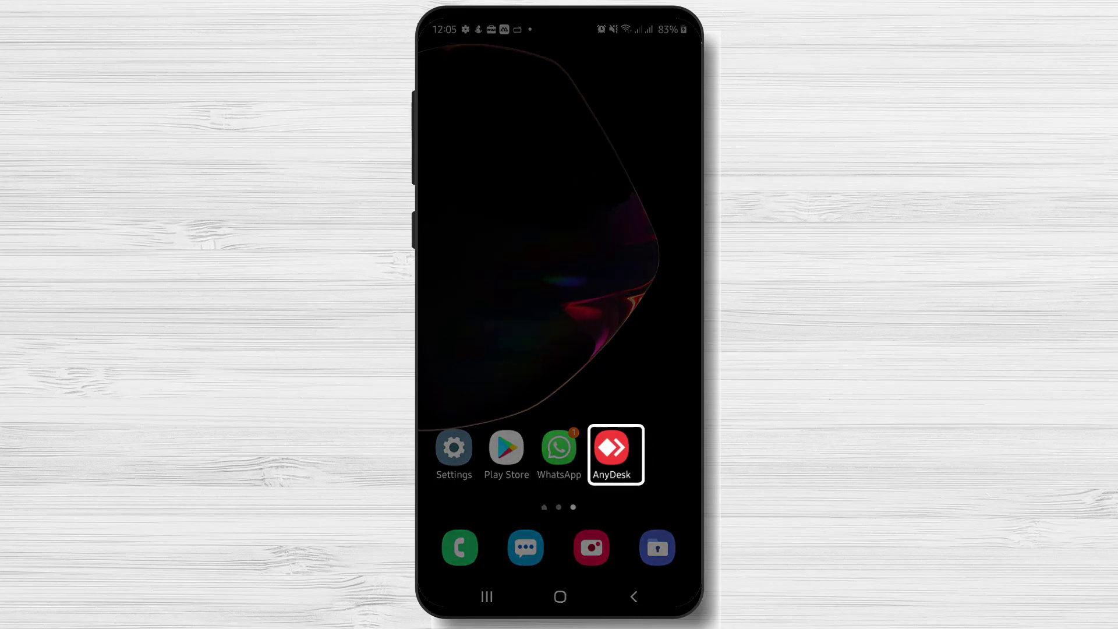
pyautogui.click(611, 451)
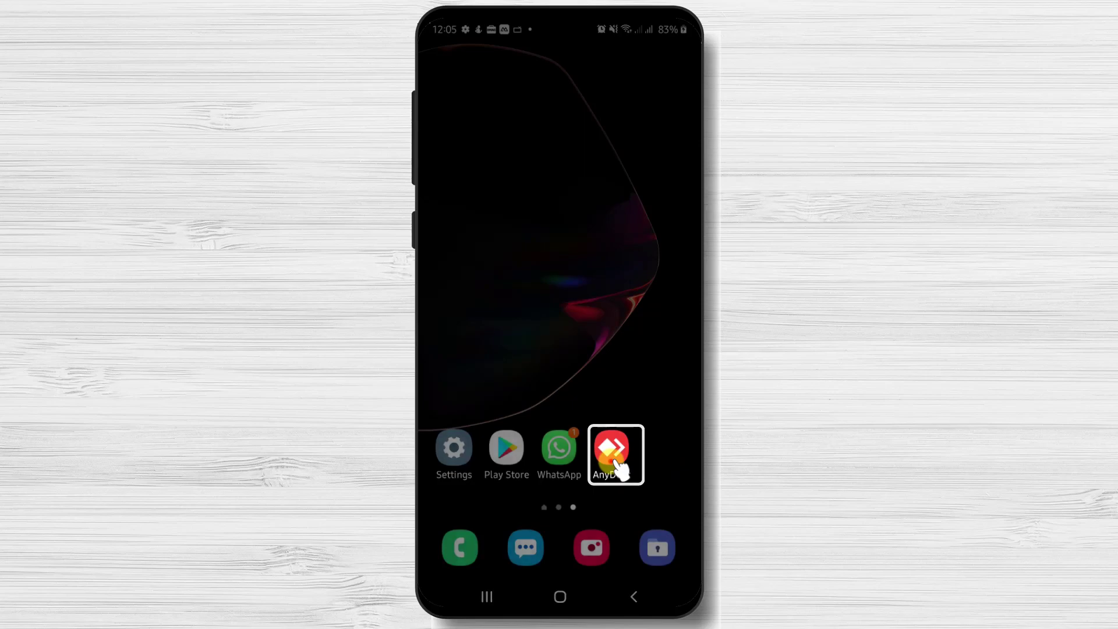
pyautogui.click(615, 454)
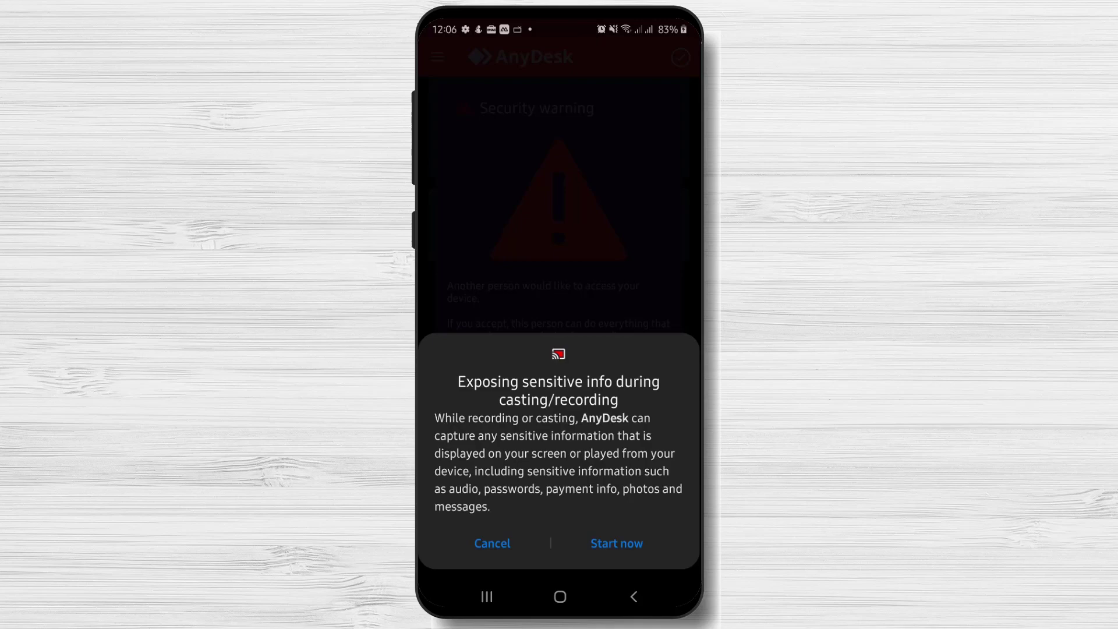
# Start screen casting, tick 'I am aware of the risks' and 'Do not show this warning again', and accept the warning.
pyautogui.click(616, 543)
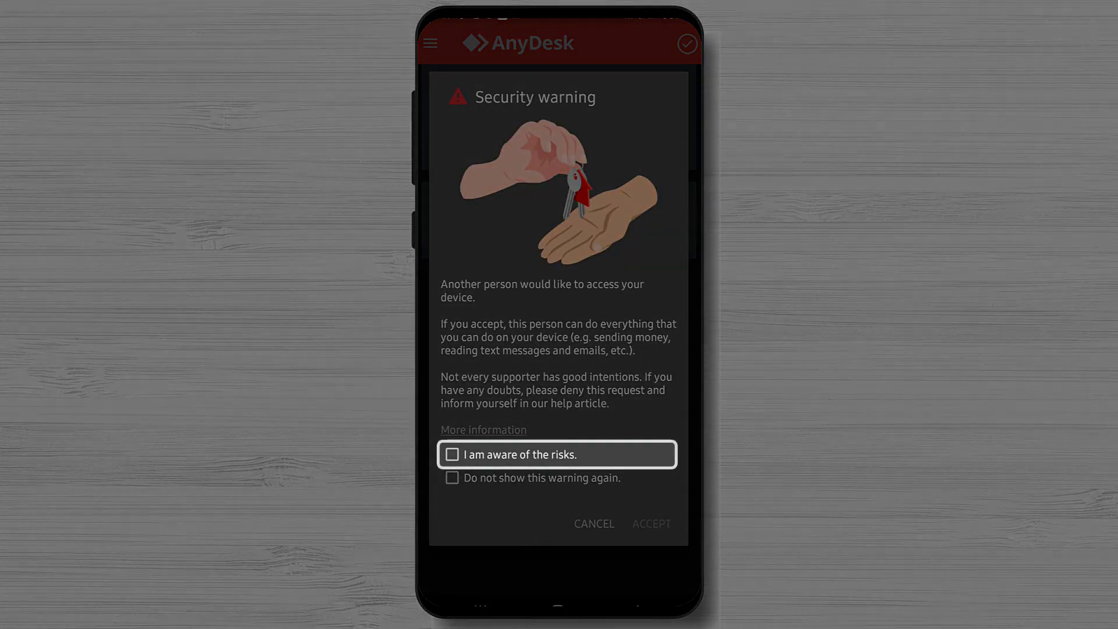
pyautogui.click(452, 455)
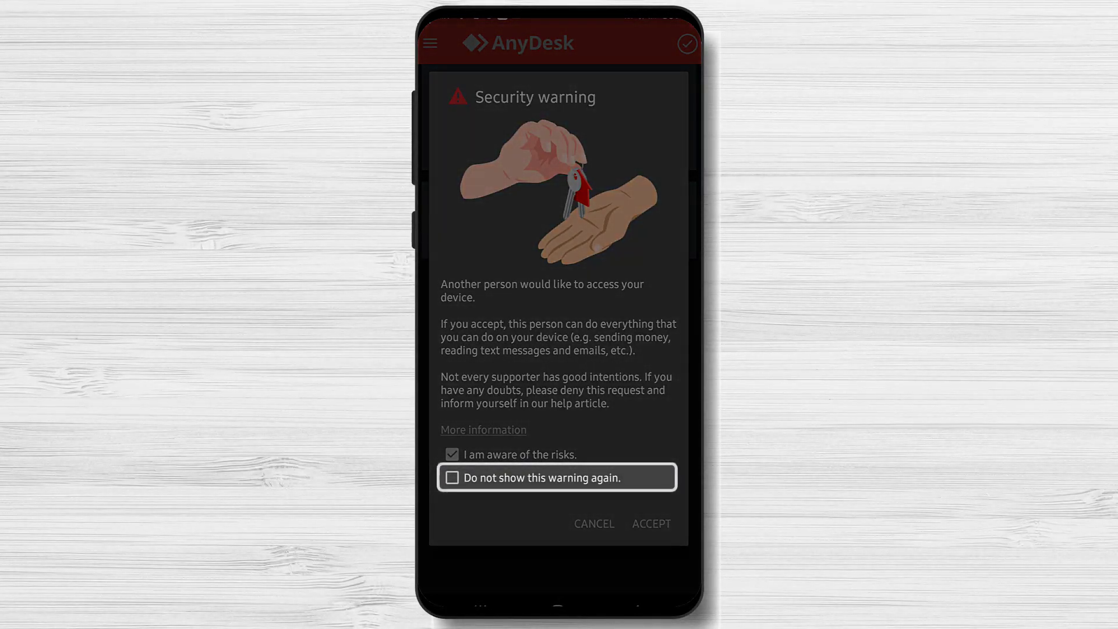
pyautogui.click(452, 477)
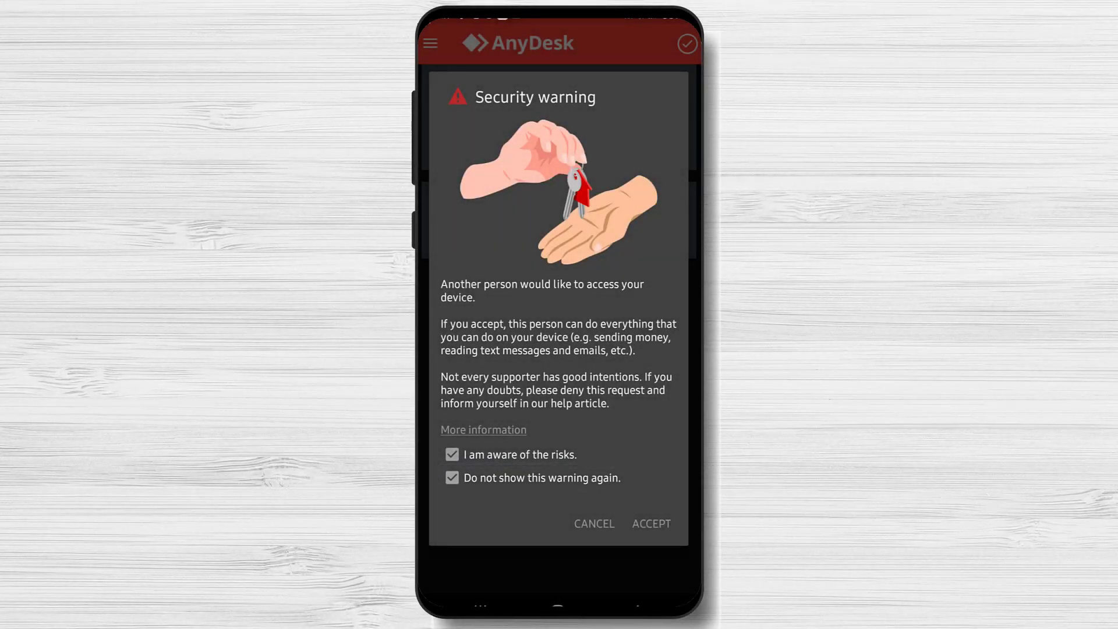
pyautogui.click(650, 523)
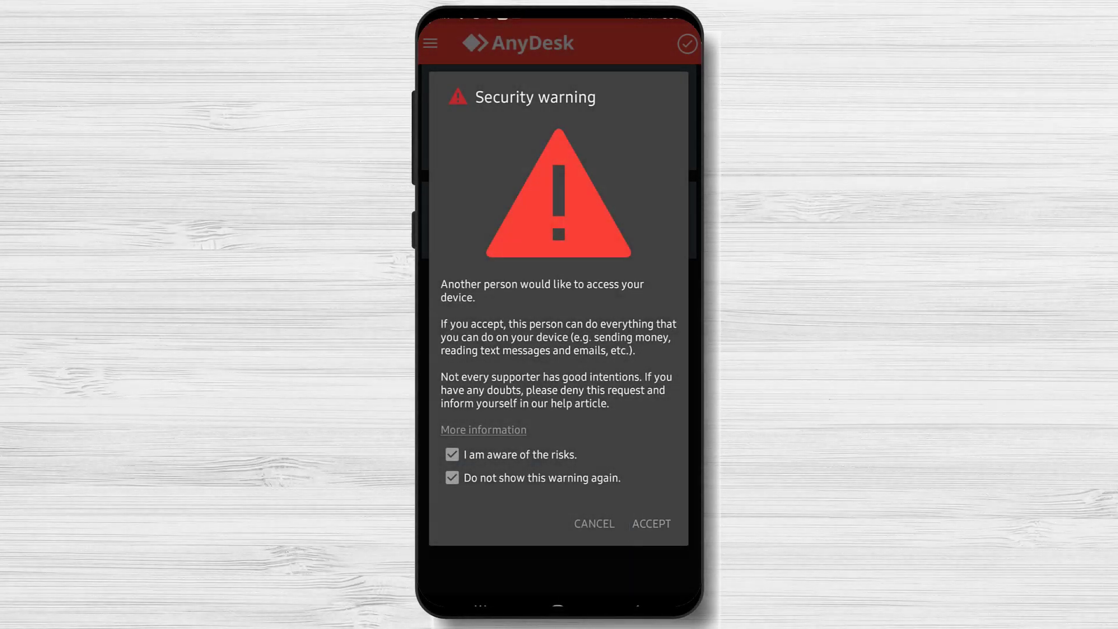
pyautogui.click(650, 523)
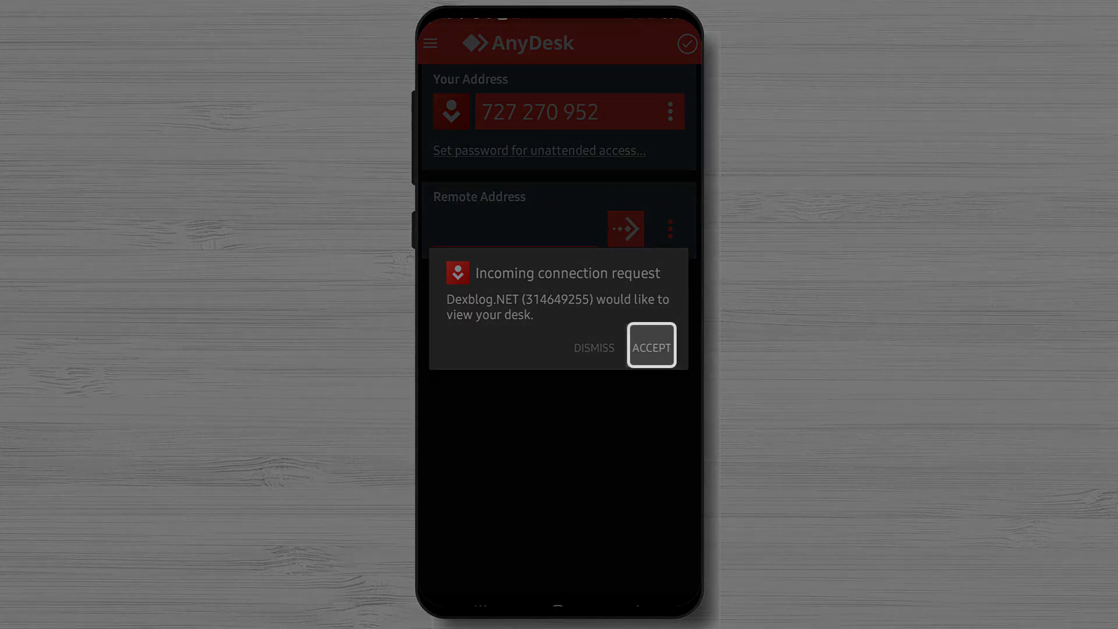
# Accept the PC's incoming request and maximize the session window showing the phone's screen.
pyautogui.click(650, 346)
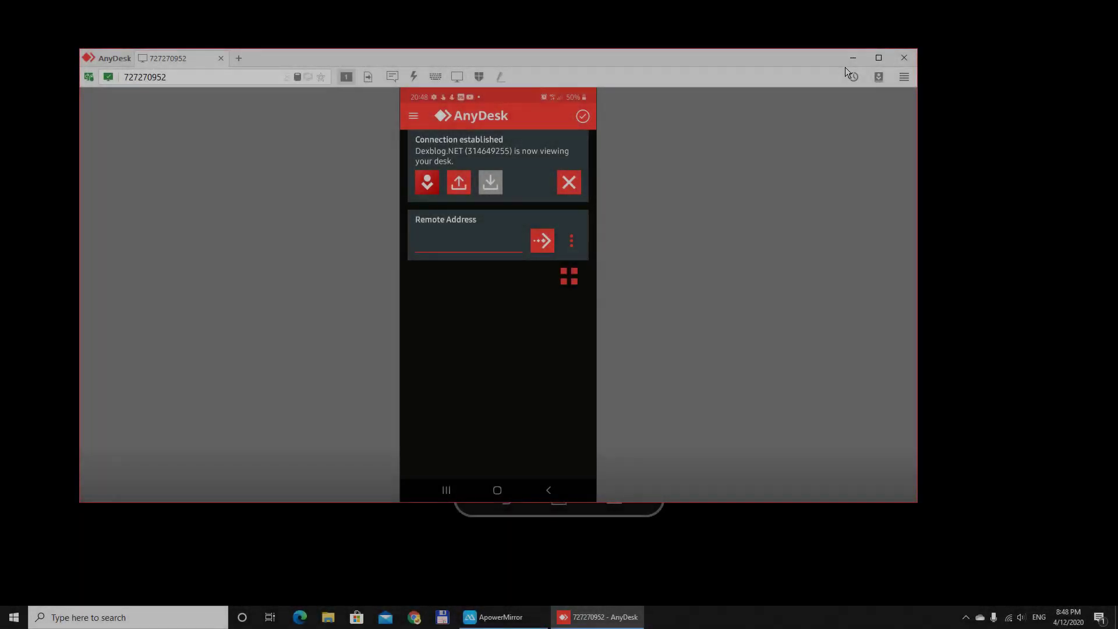
pyautogui.click(878, 59)
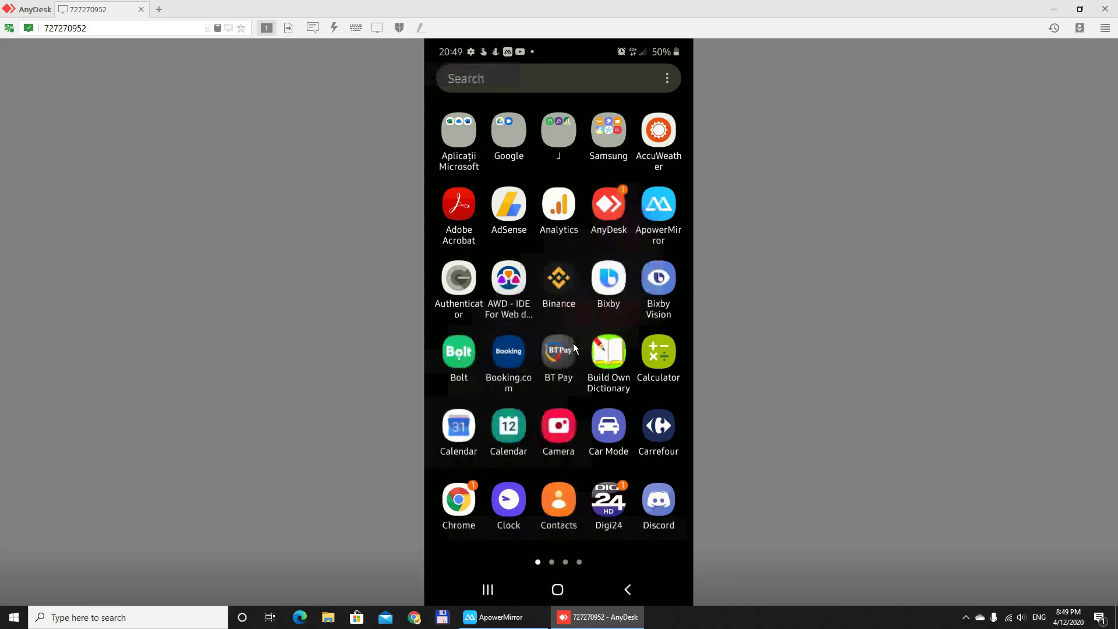
pyautogui.moveTo(588, 451)
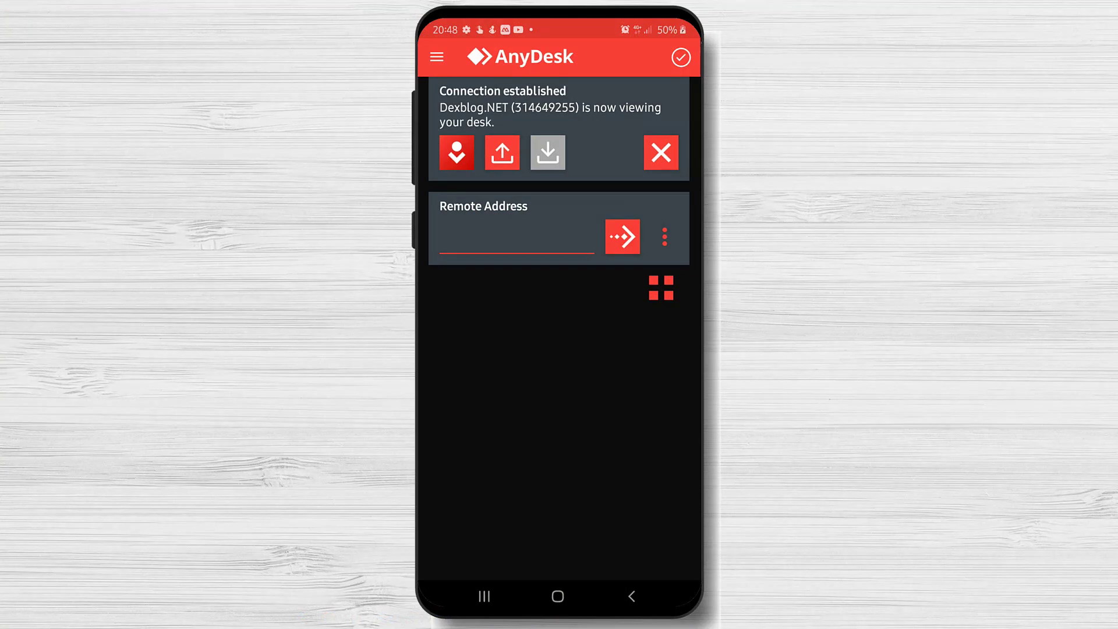
# Close the PC's viewing connection with the red X on the 'Connection established' card.
pyautogui.click(660, 152)
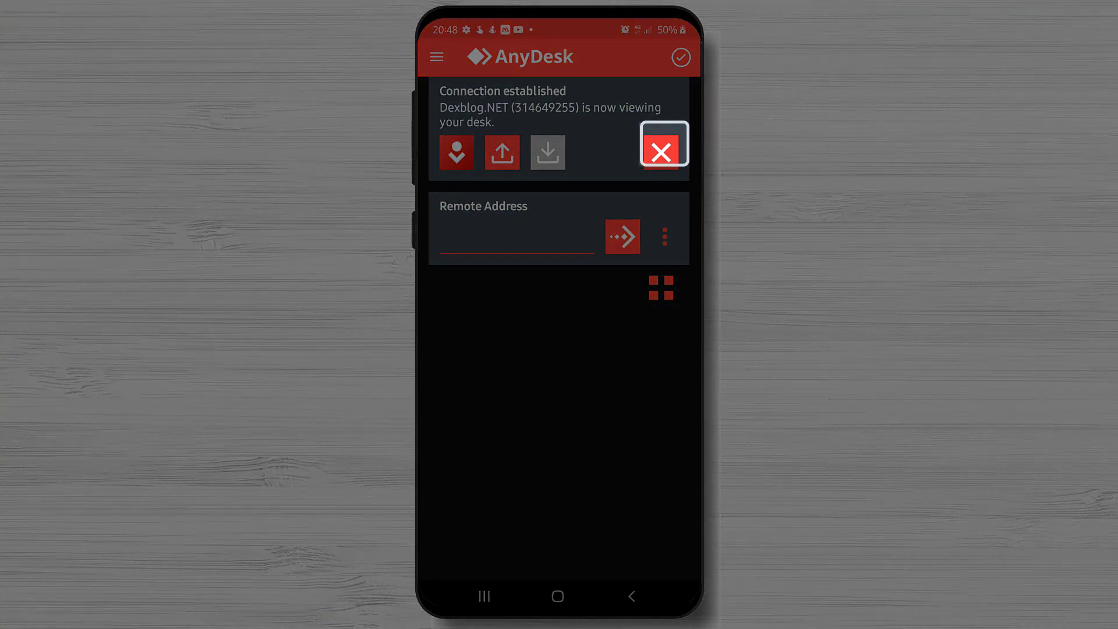